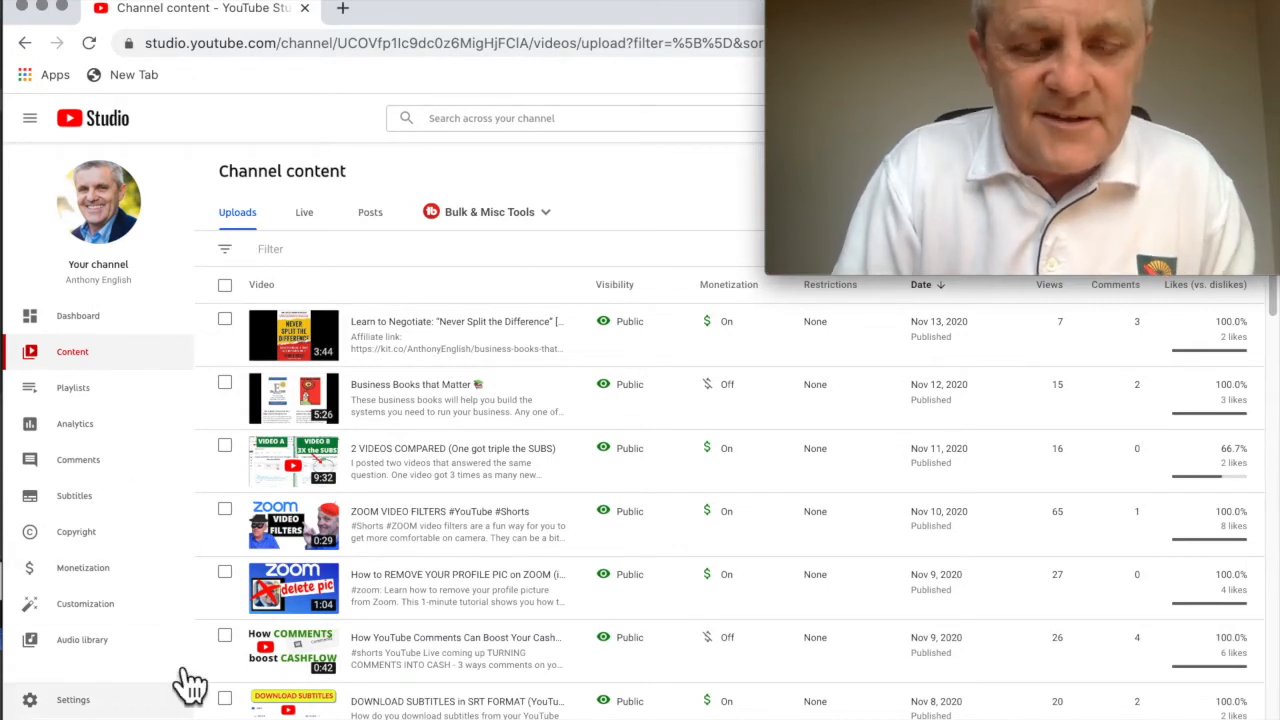
Open the Upload defaults settings and review the default description, Public visibility and empty Tags.
{"action": "left_click", "coordinate": [72, 699]}
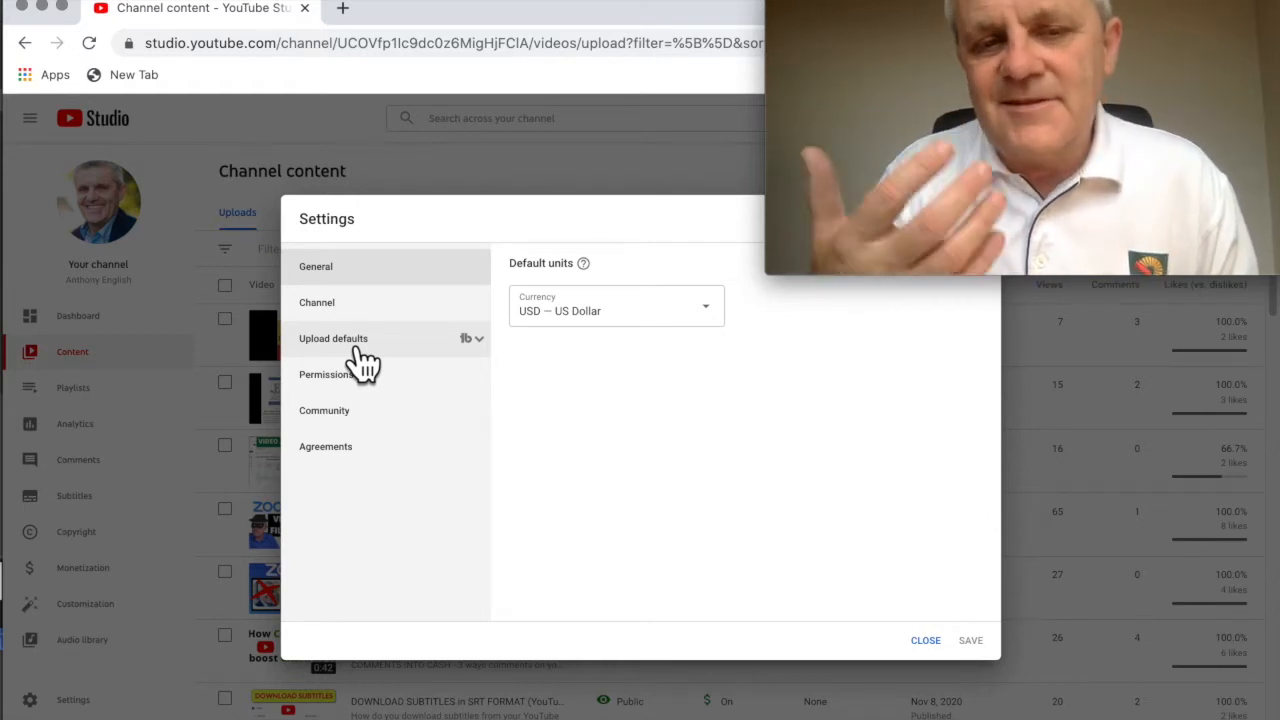
{"action": "left_click", "coordinate": [333, 338]}
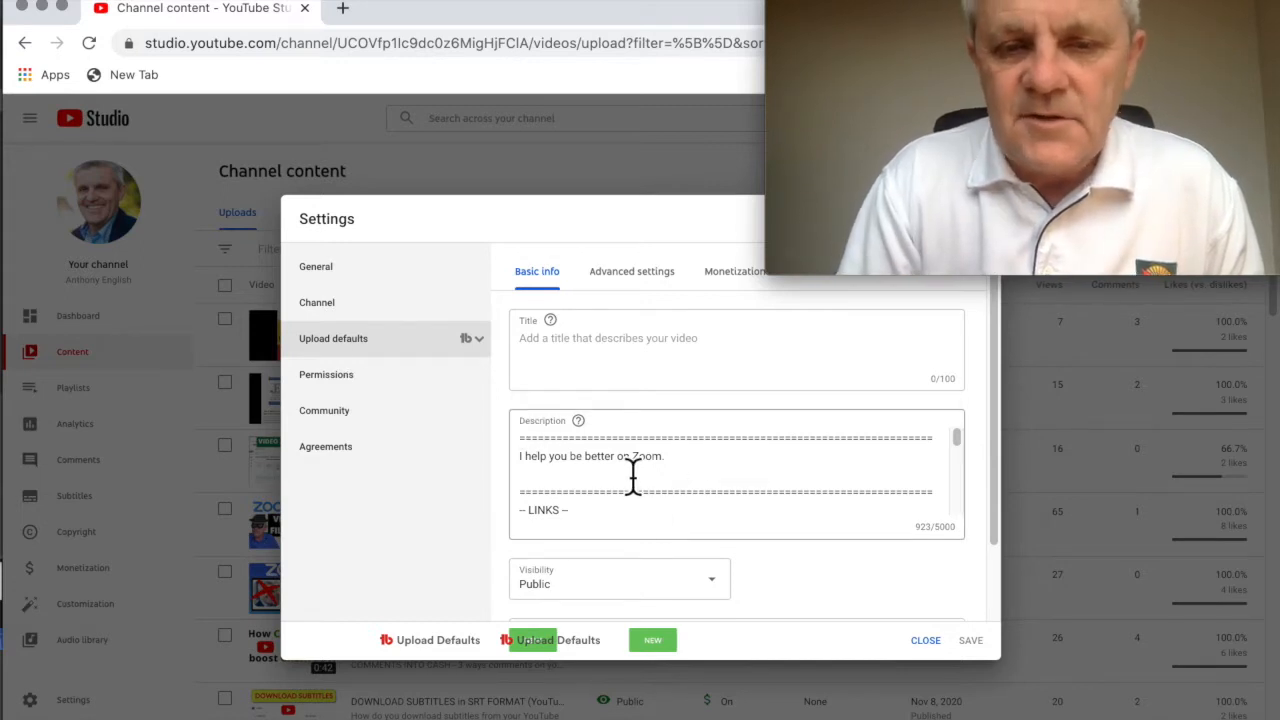
{"action": "scroll", "scroll_direction": "down", "scroll_amount": 3}
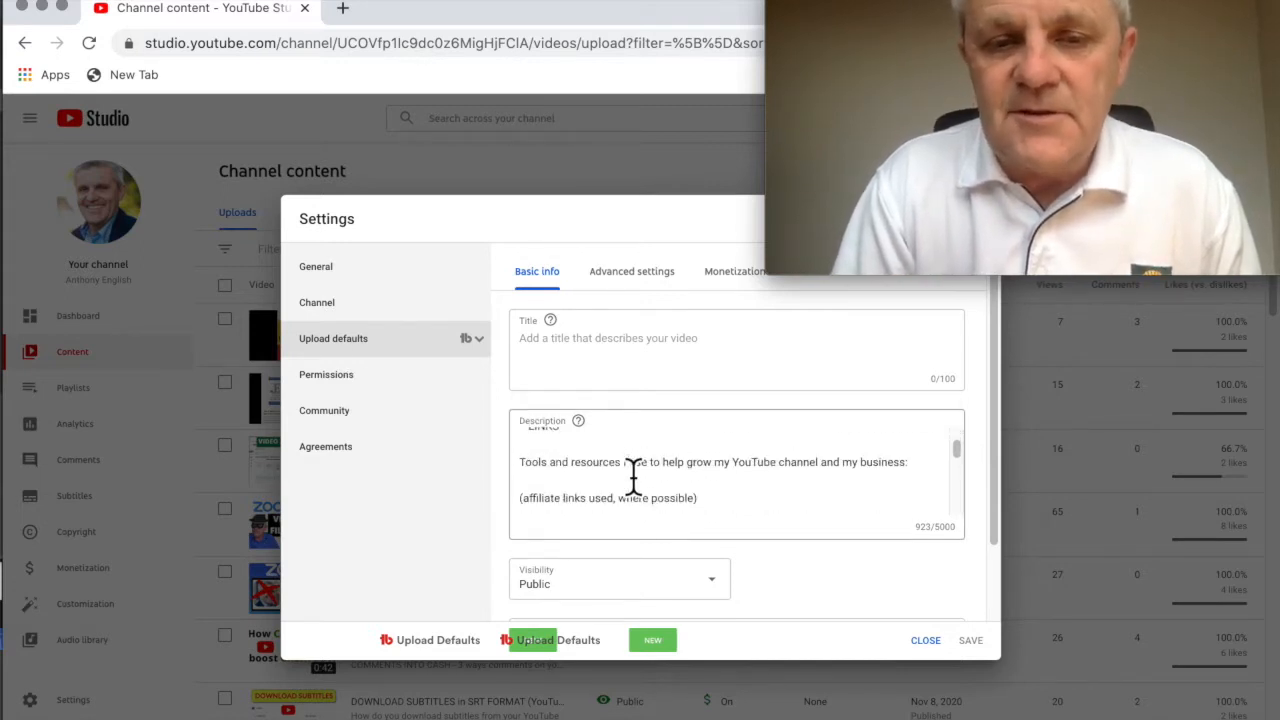
{"action": "scroll", "scroll_direction": "down", "scroll_amount": 3}
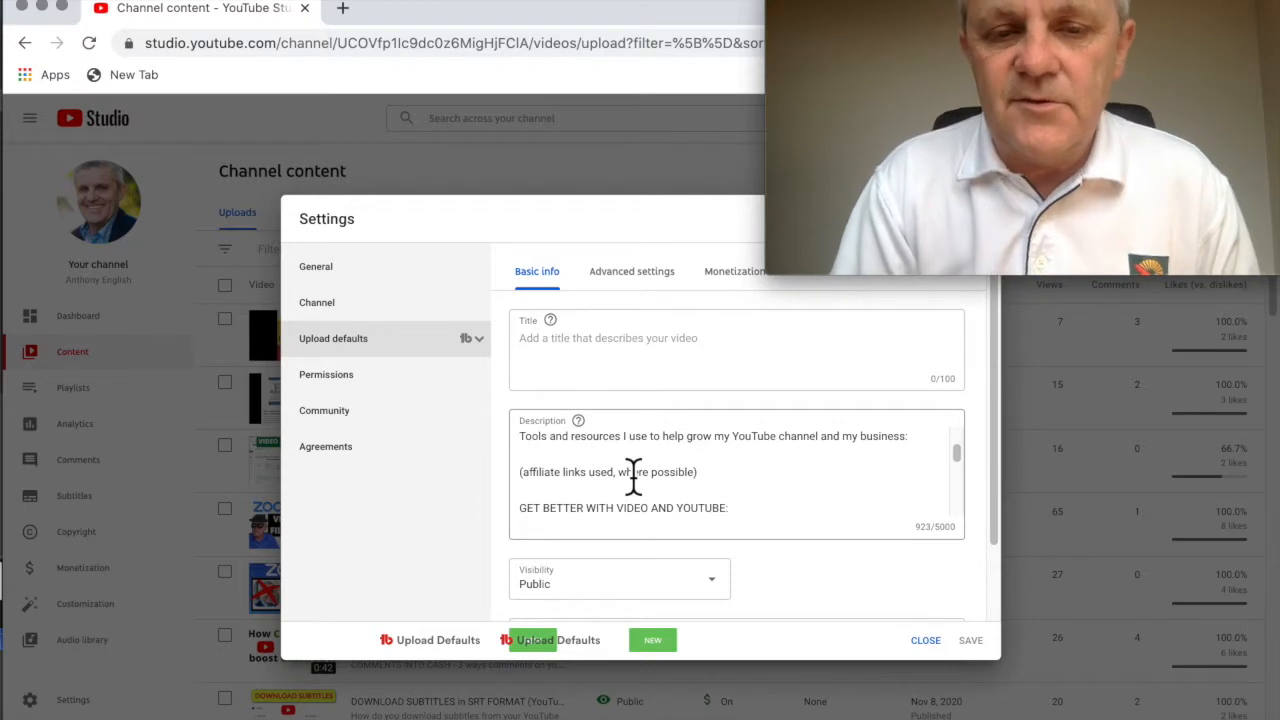
{"action": "scroll", "scroll_direction": "down", "scroll_amount": 3}
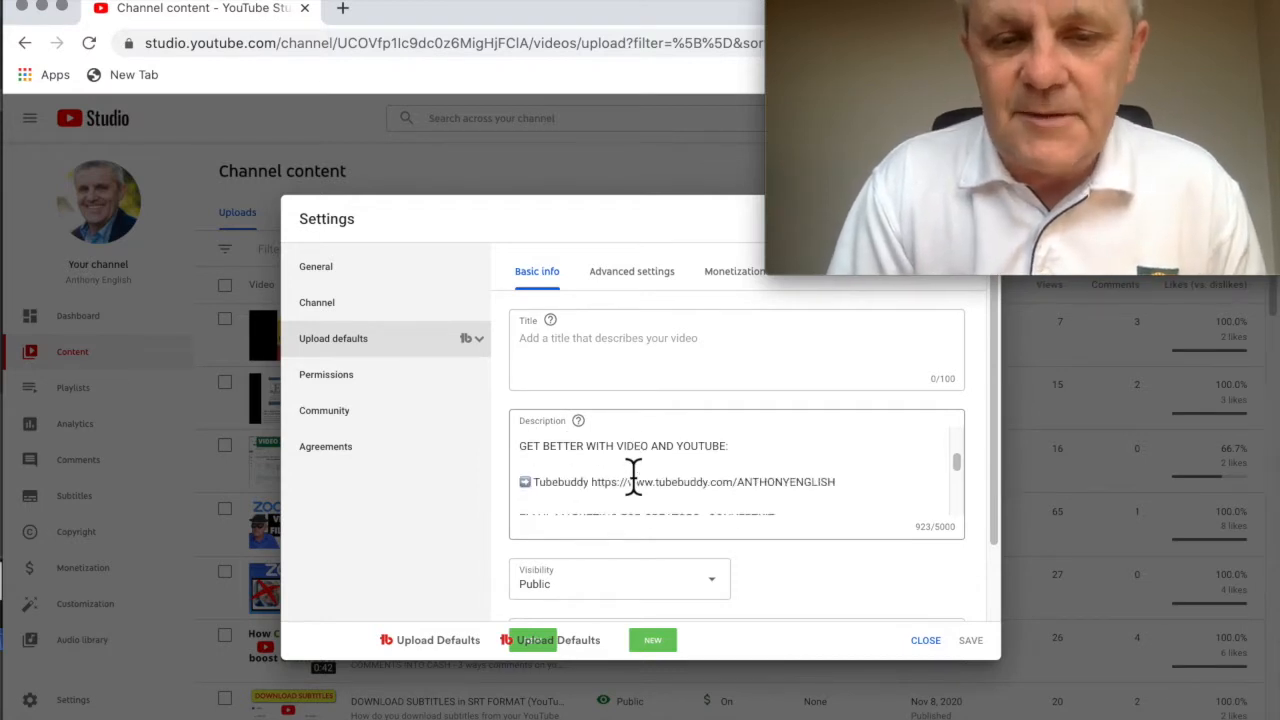
{"action": "scroll", "scroll_direction": "down", "scroll_amount": 3}
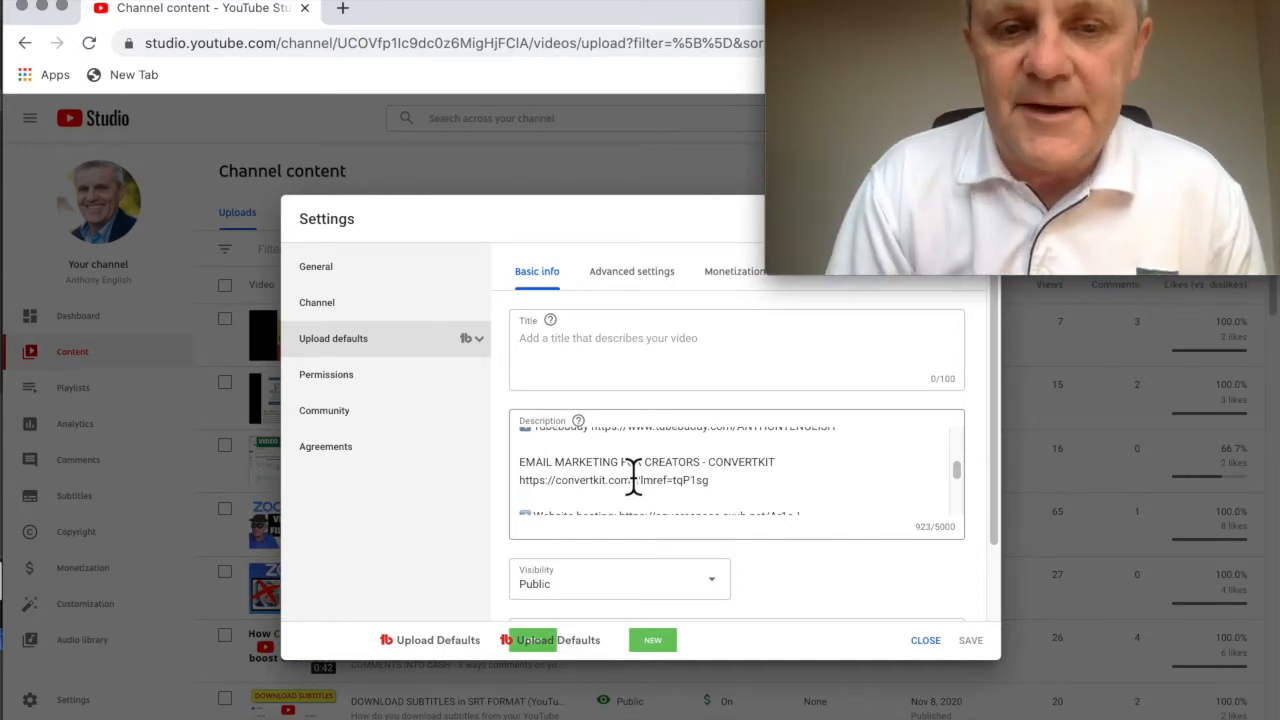
{"action": "scroll", "scroll_direction": "down", "scroll_amount": 3}
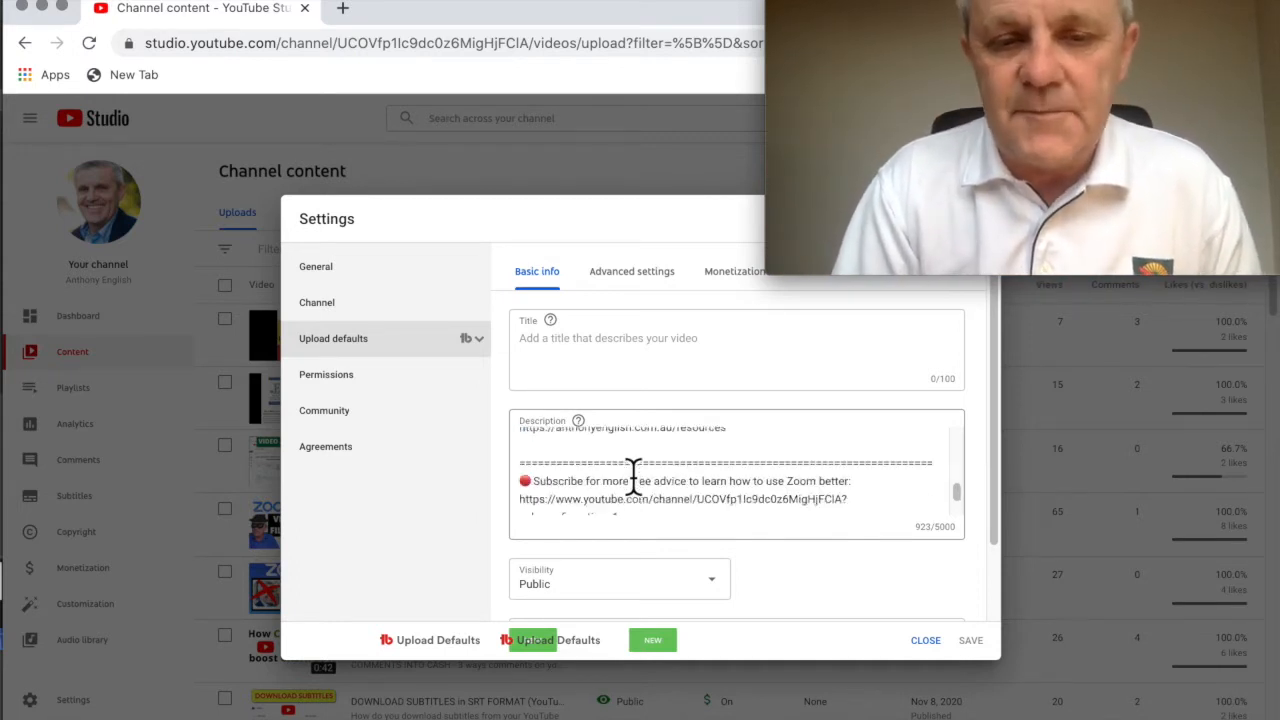
{"action": "scroll", "scroll_direction": "down", "scroll_amount": 3}
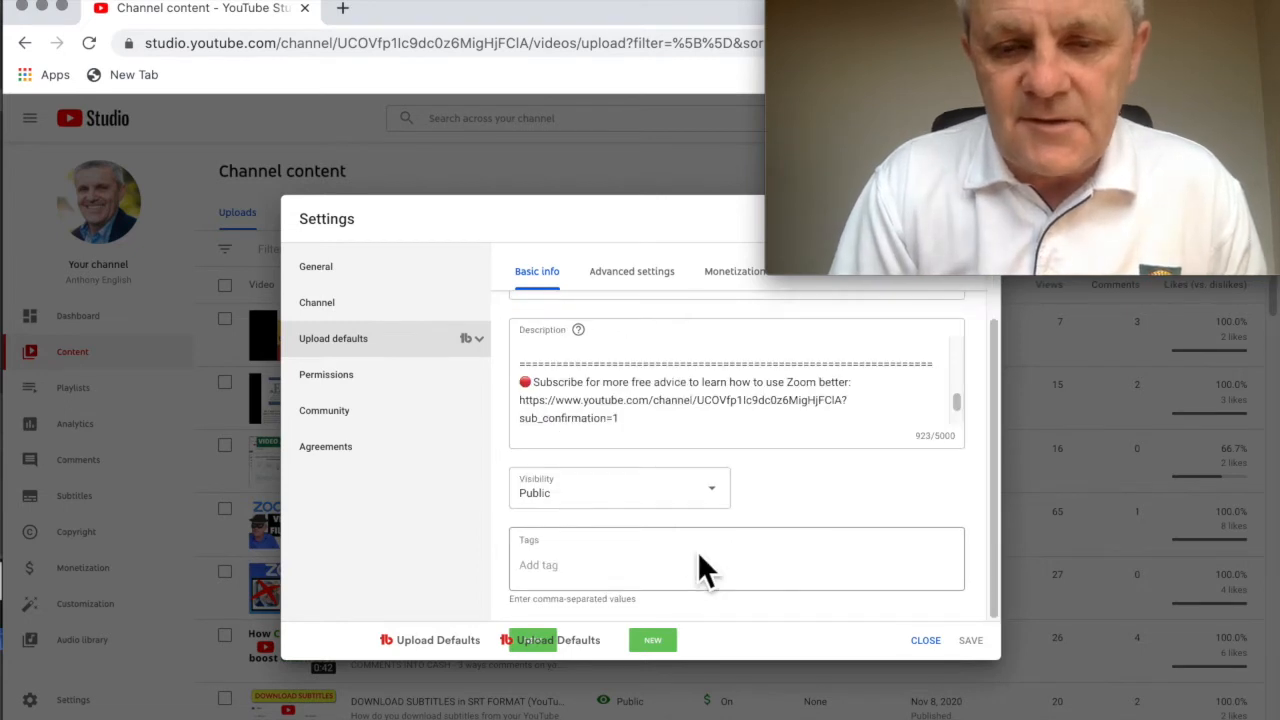
{"action": "mouse_move", "coordinate": [660, 300]}
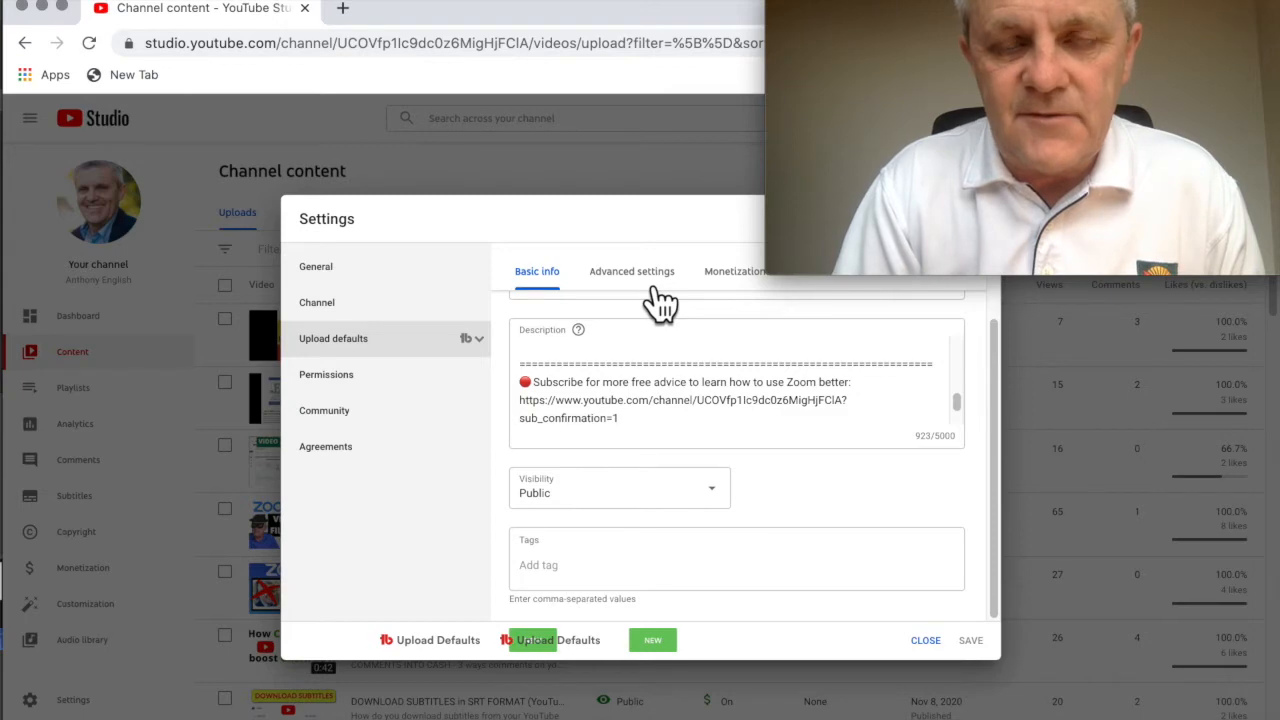
Set the Advanced upload defaults' comment visibility to Allow all comments.
{"action": "left_click", "coordinate": [631, 271]}
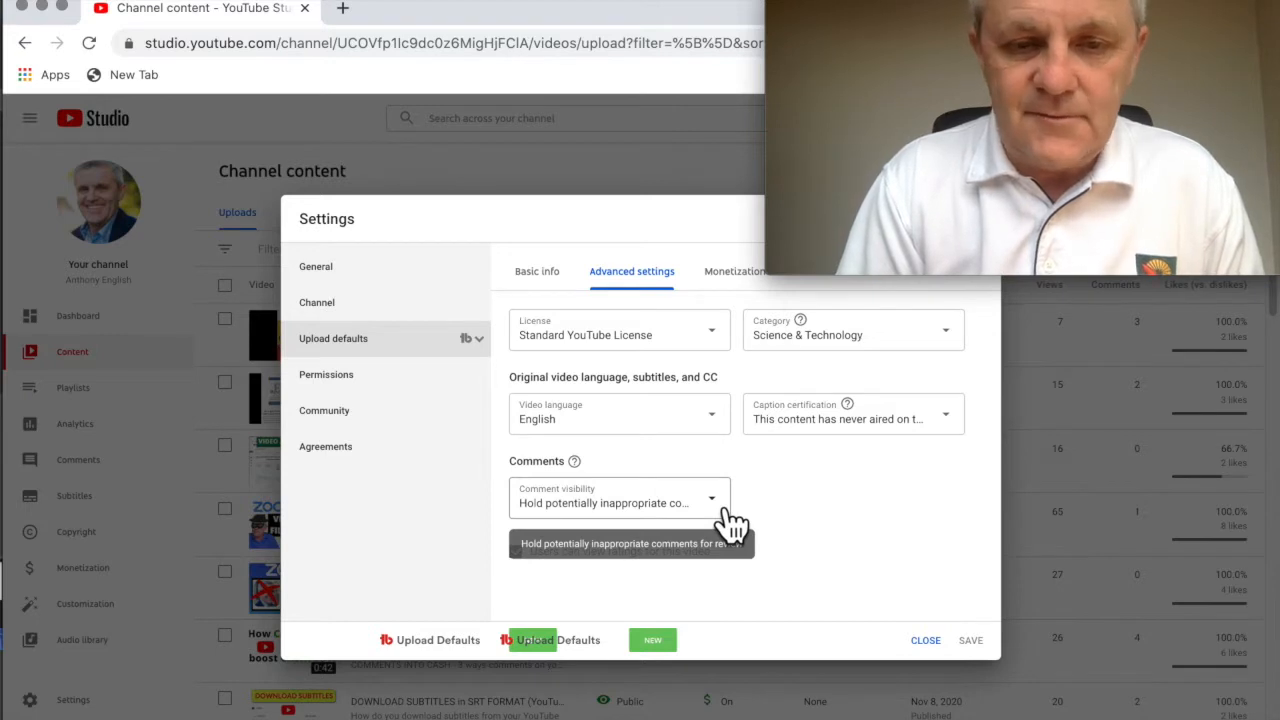
{"action": "left_click", "coordinate": [711, 497]}
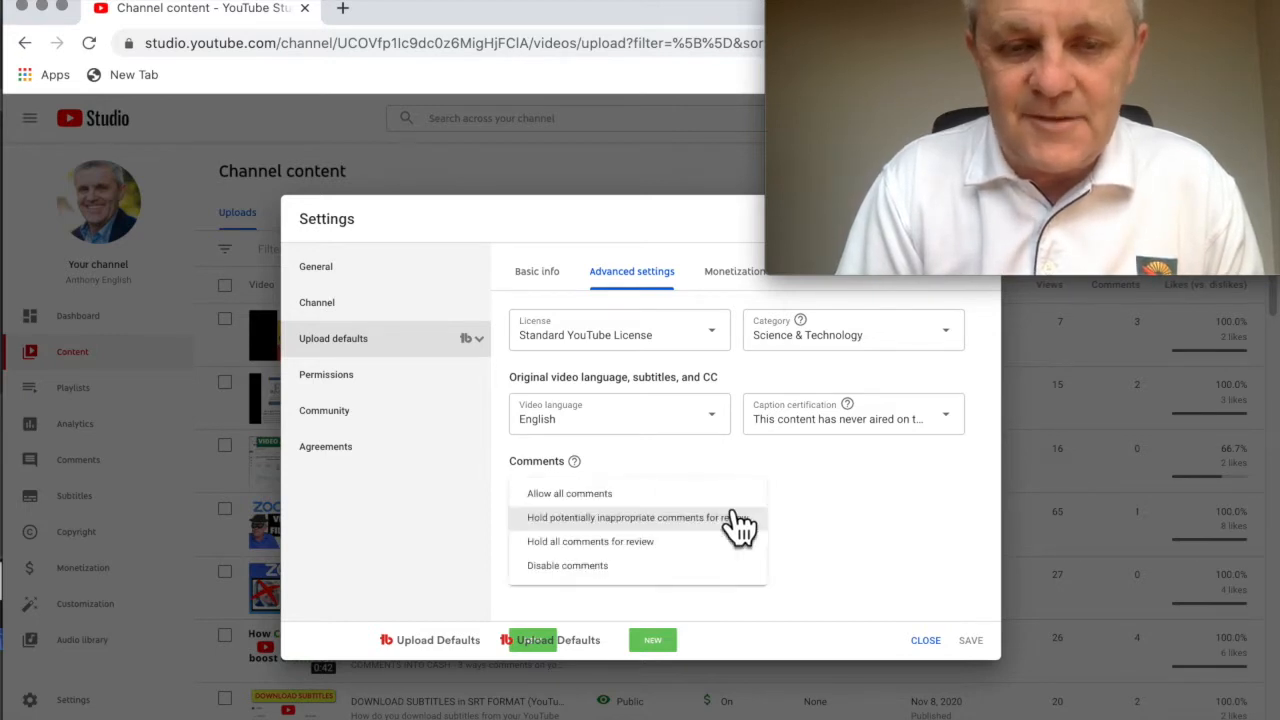
{"action": "left_click", "coordinate": [569, 493]}
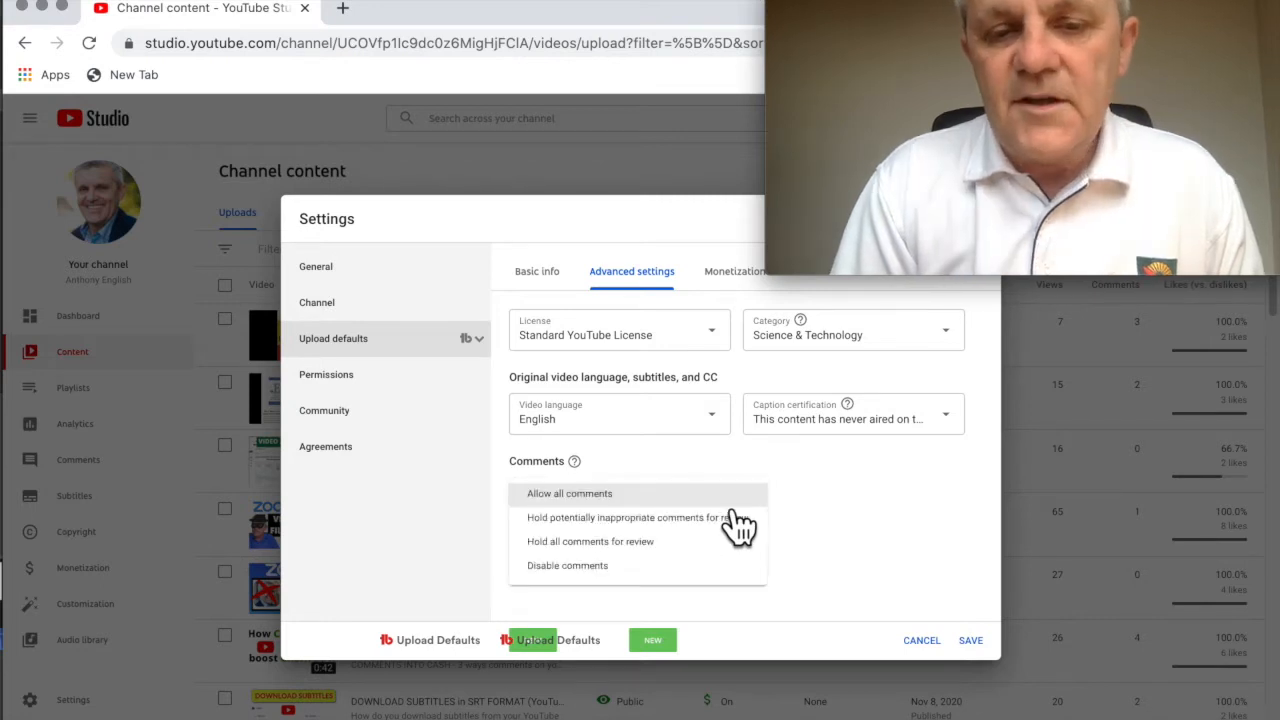
{"action": "mouse_move", "coordinate": [765, 540]}
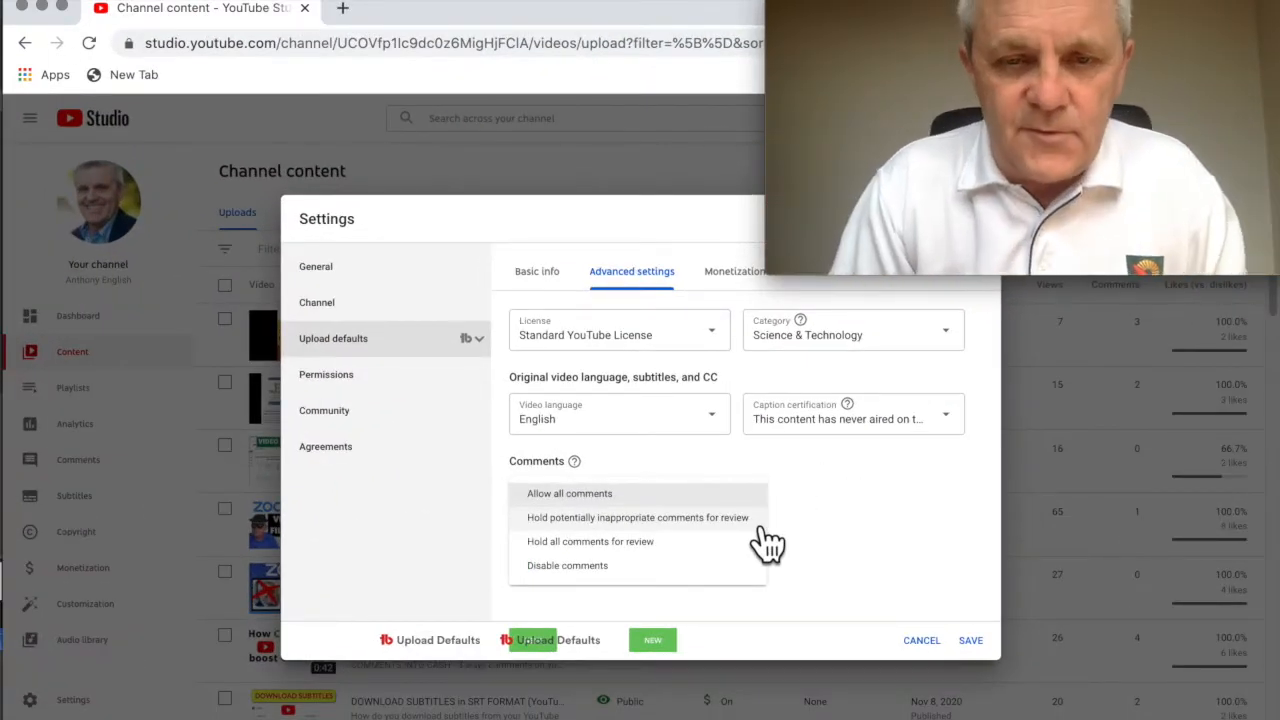
{"action": "mouse_move", "coordinate": [665, 615]}
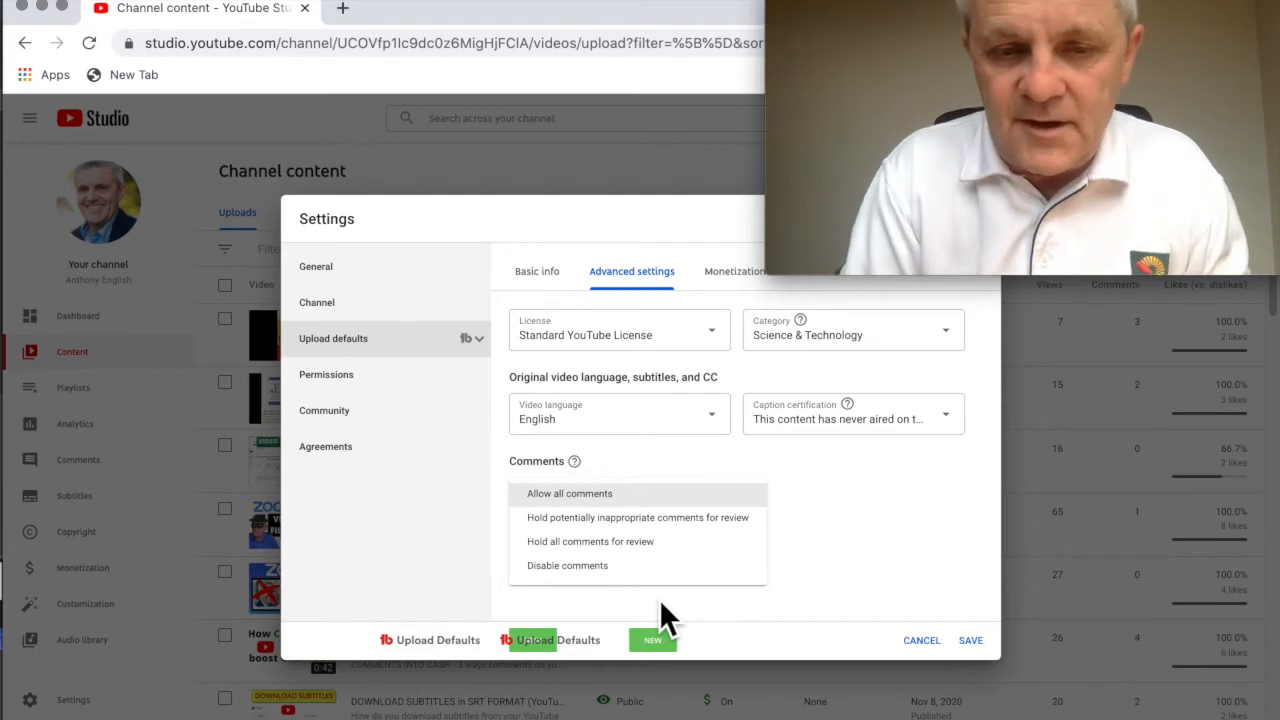
{"action": "left_click", "coordinate": [569, 493]}
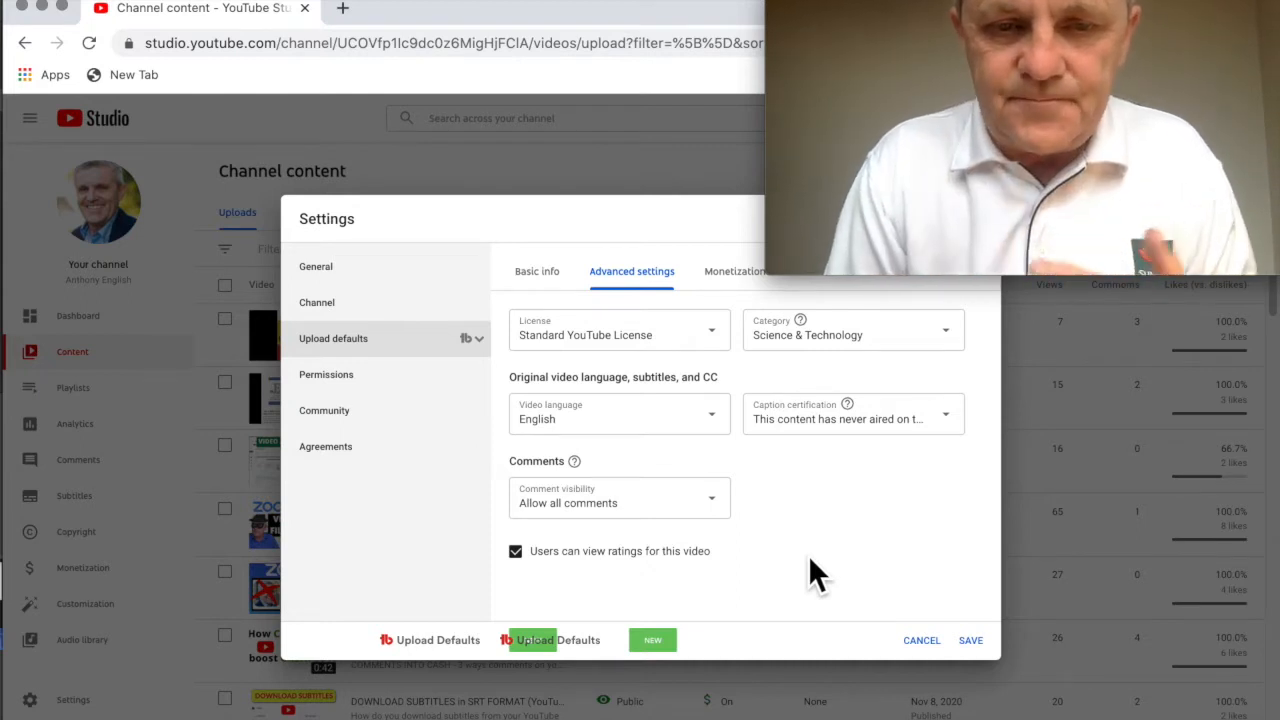
{"action": "mouse_move", "coordinate": [350, 420]}
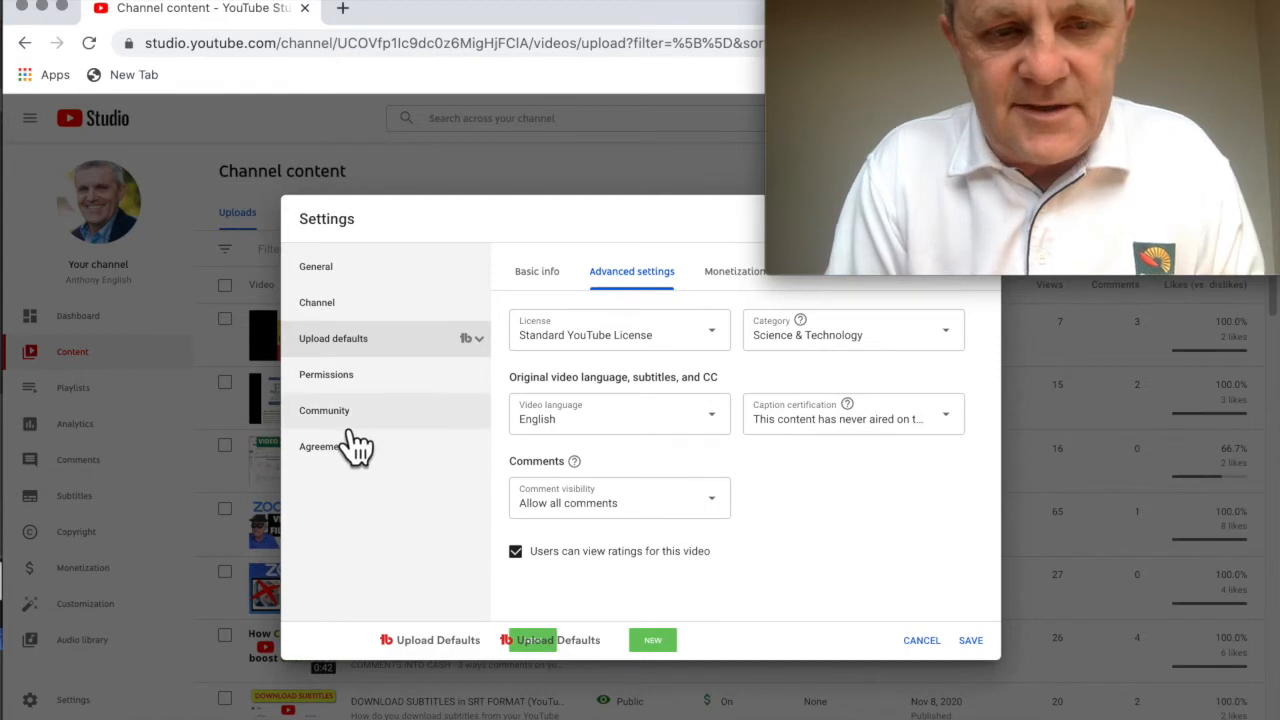
Open Community automated filters and scroll down to the empty Blocked words field.
{"action": "left_click", "coordinate": [324, 410]}
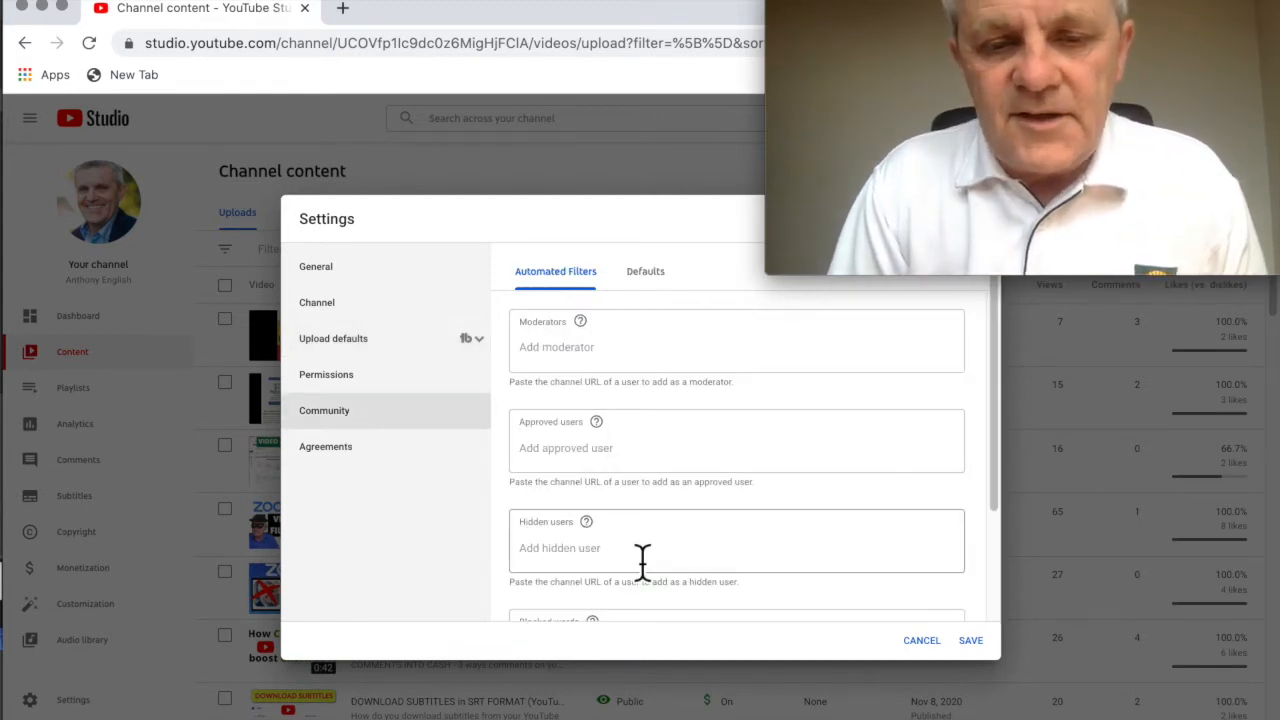
{"action": "scroll", "scroll_direction": "down", "scroll_amount": 3}
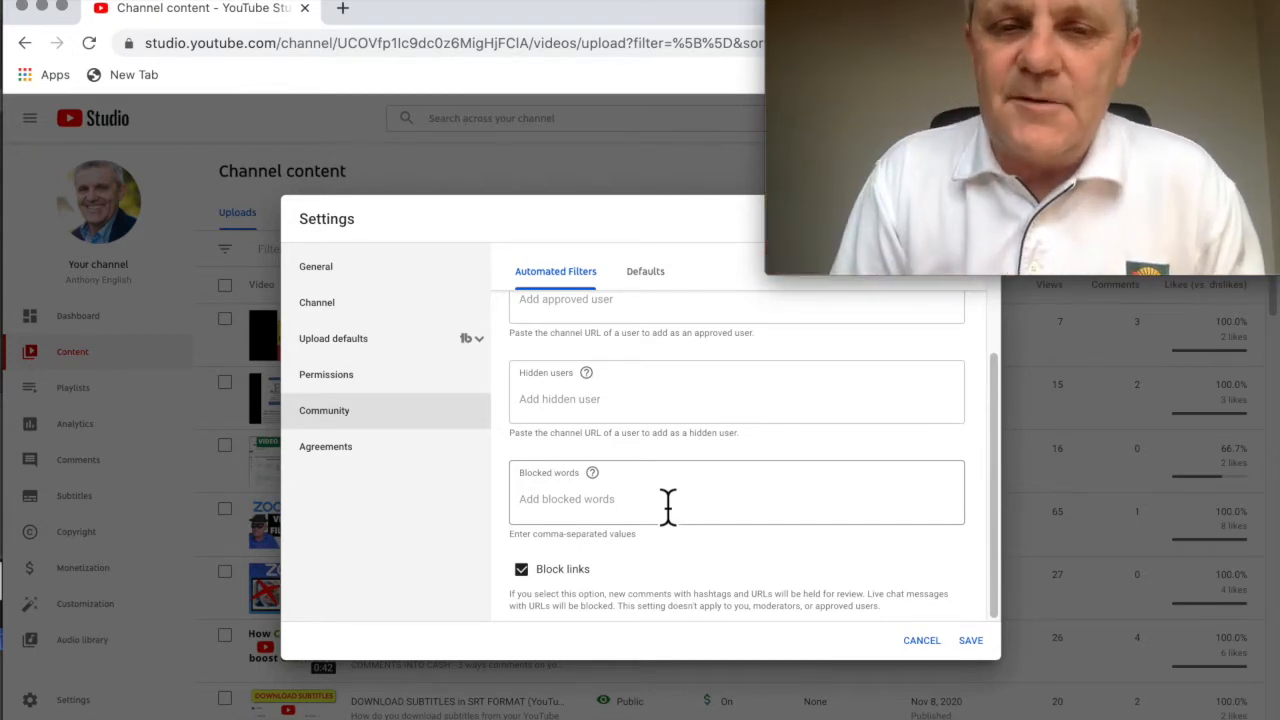
{"action": "mouse_move", "coordinate": [592, 472]}
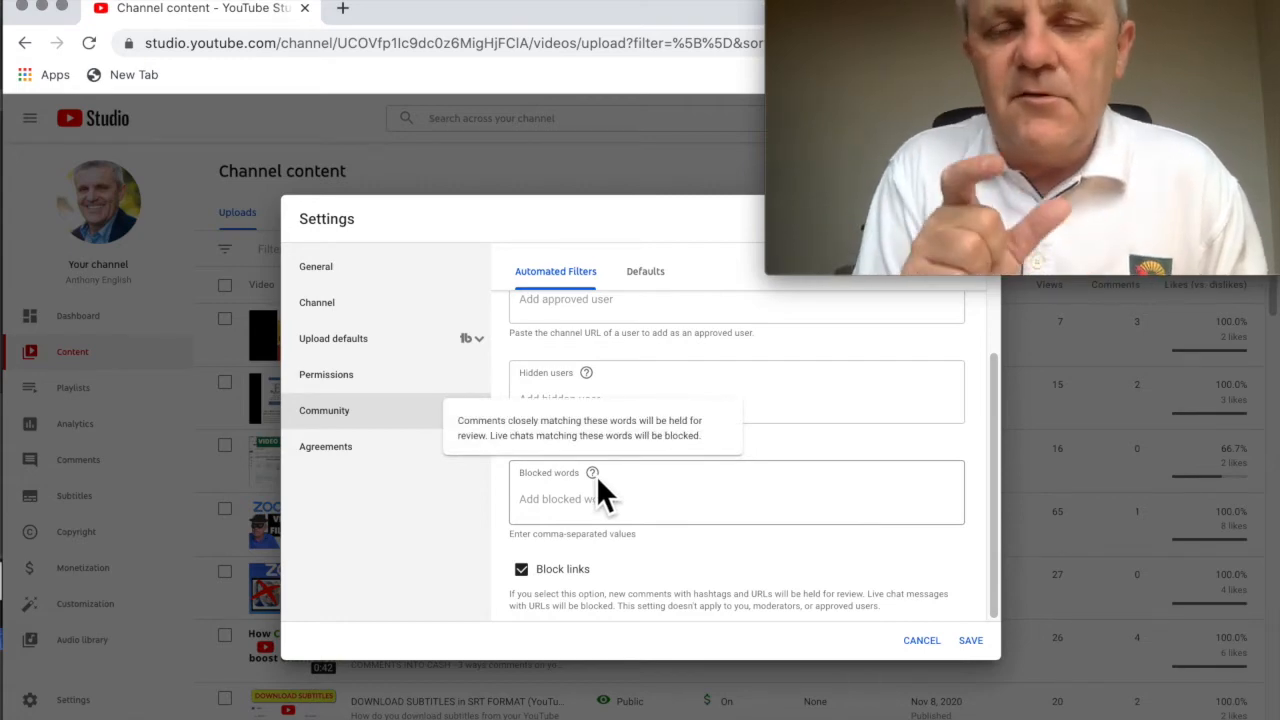
{"action": "left_click", "coordinate": [921, 640]}
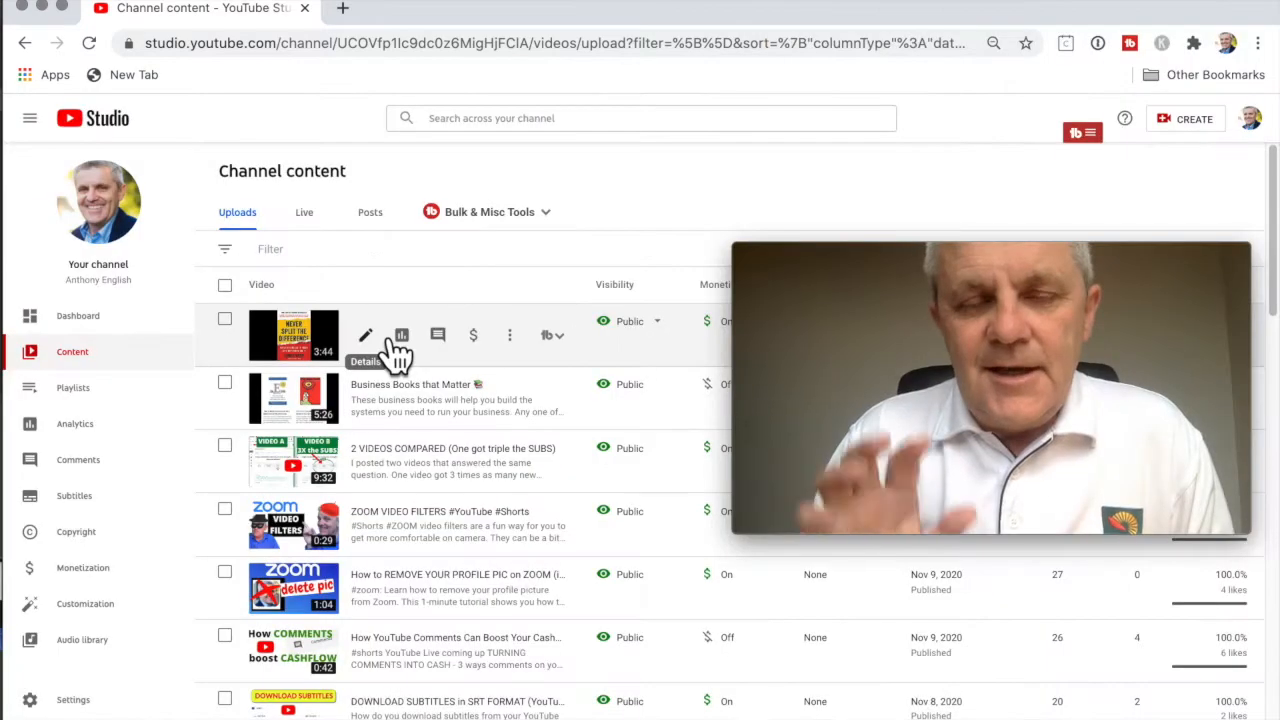
{"action": "left_click", "coordinate": [365, 335]}
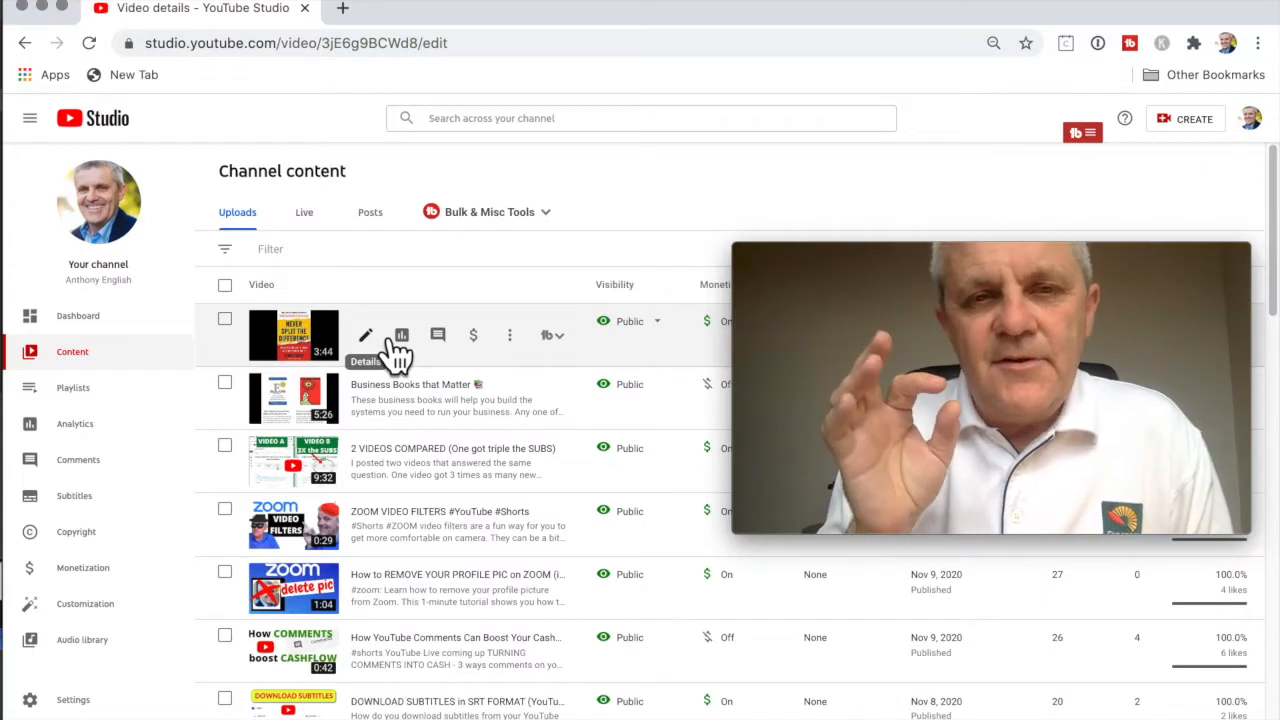
{"action": "left_click", "coordinate": [365, 335]}
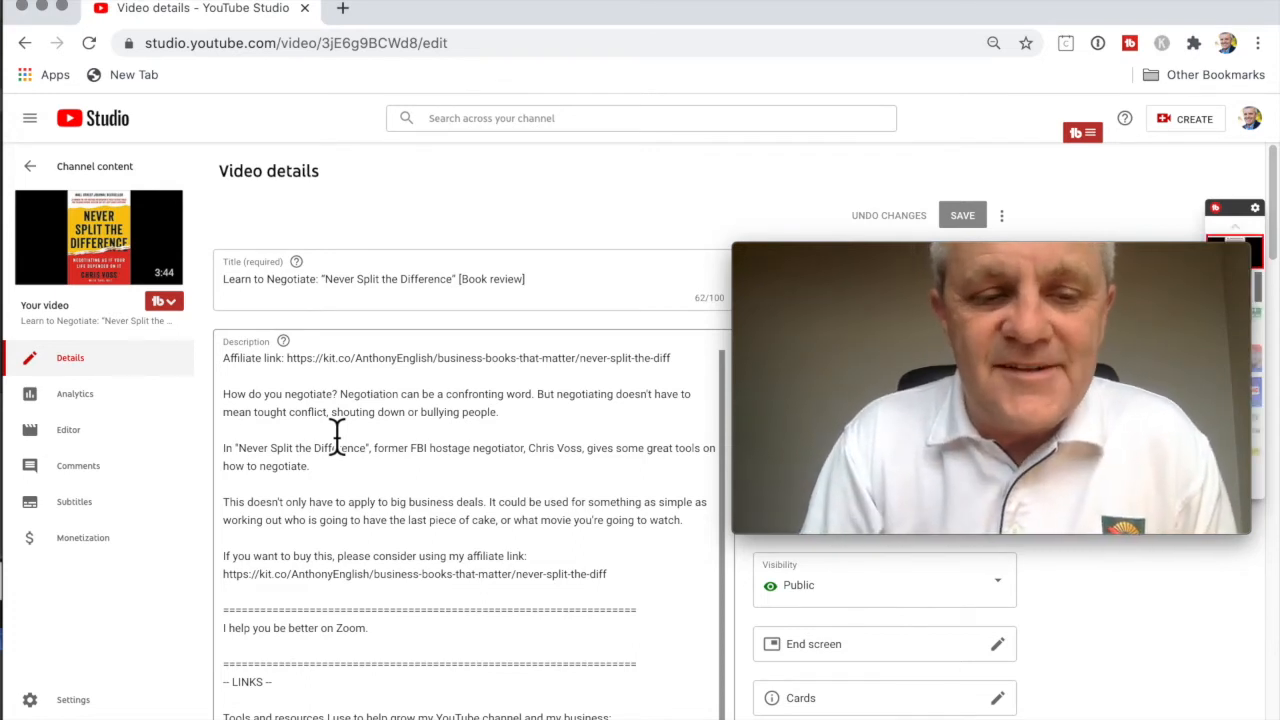
{"action": "scroll", "scroll_direction": "down", "scroll_amount": 3}
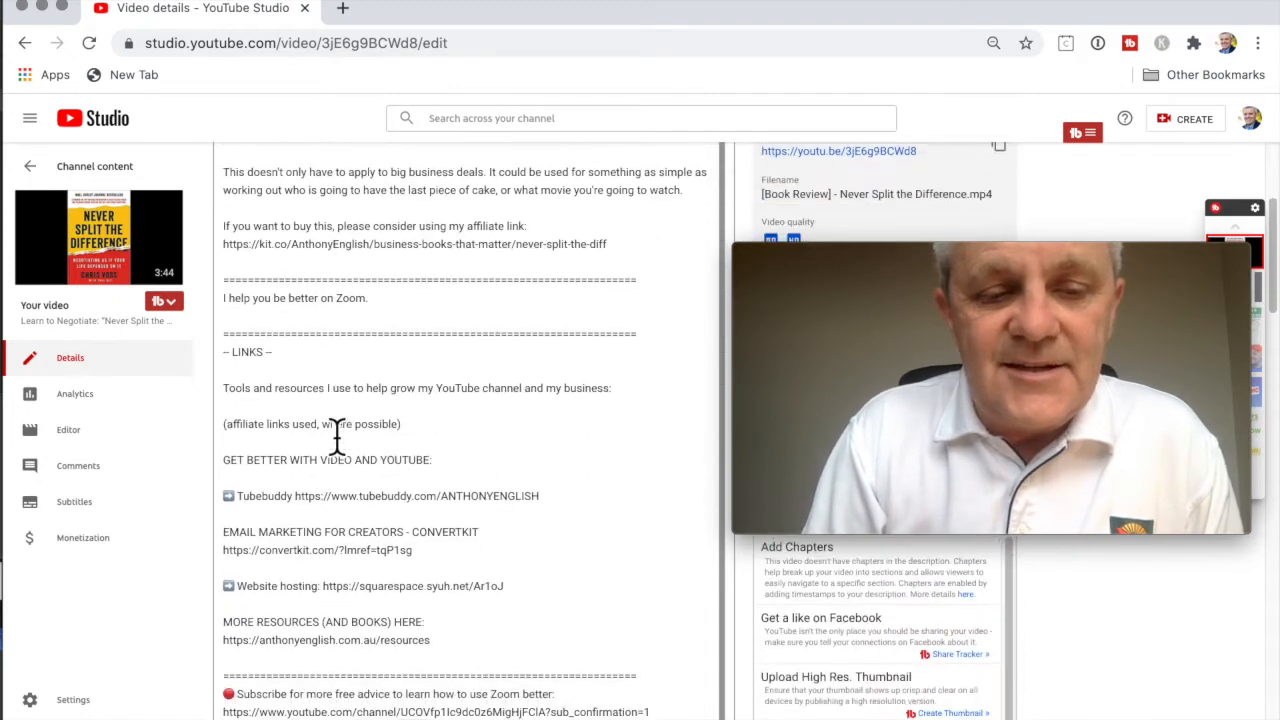
{"action": "scroll", "scroll_direction": "down", "scroll_amount": 3}
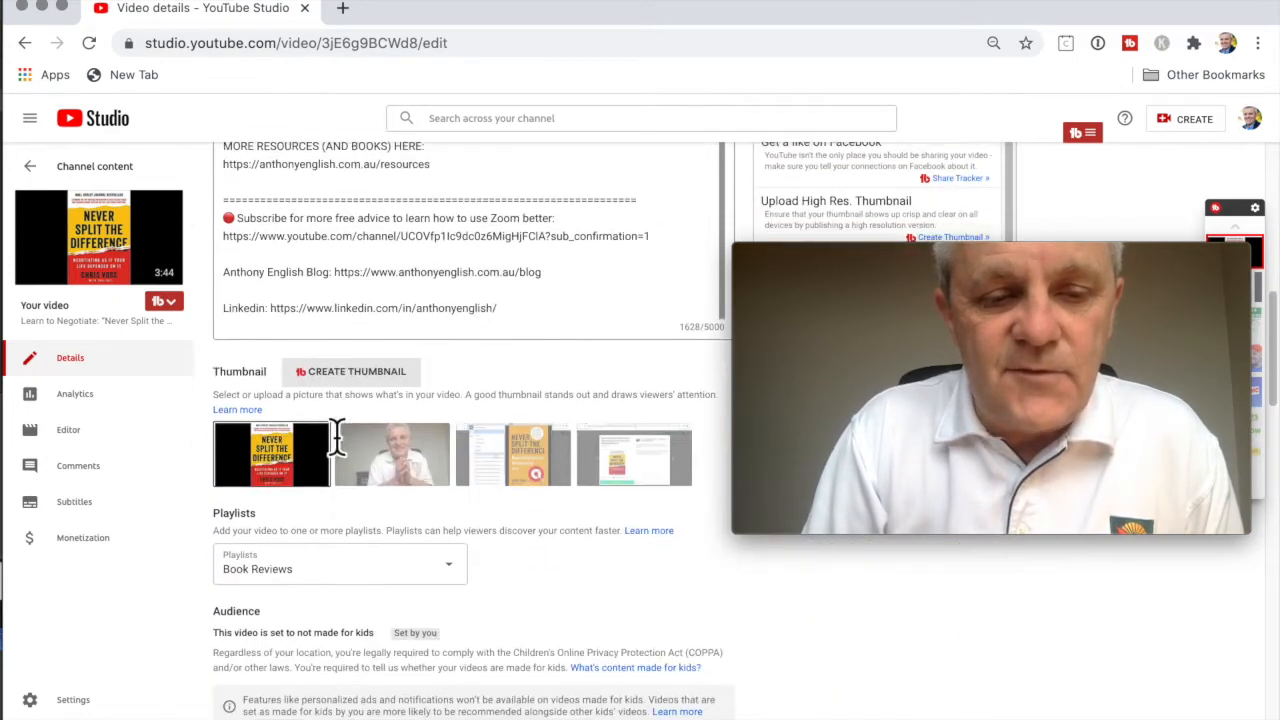
{"action": "scroll", "scroll_direction": "down", "scroll_amount": 3}
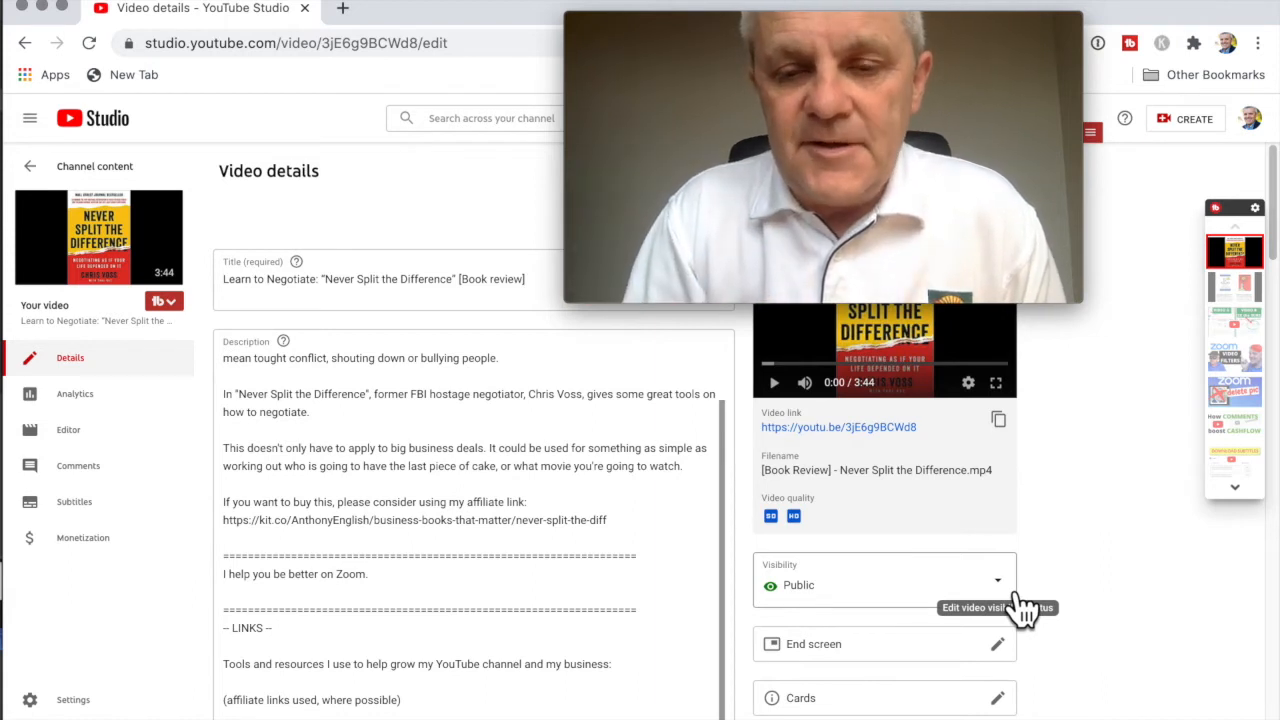
Choose Unlisted visibility for the negotiation book review video and return to Channel content.
{"action": "left_click", "coordinate": [995, 580]}
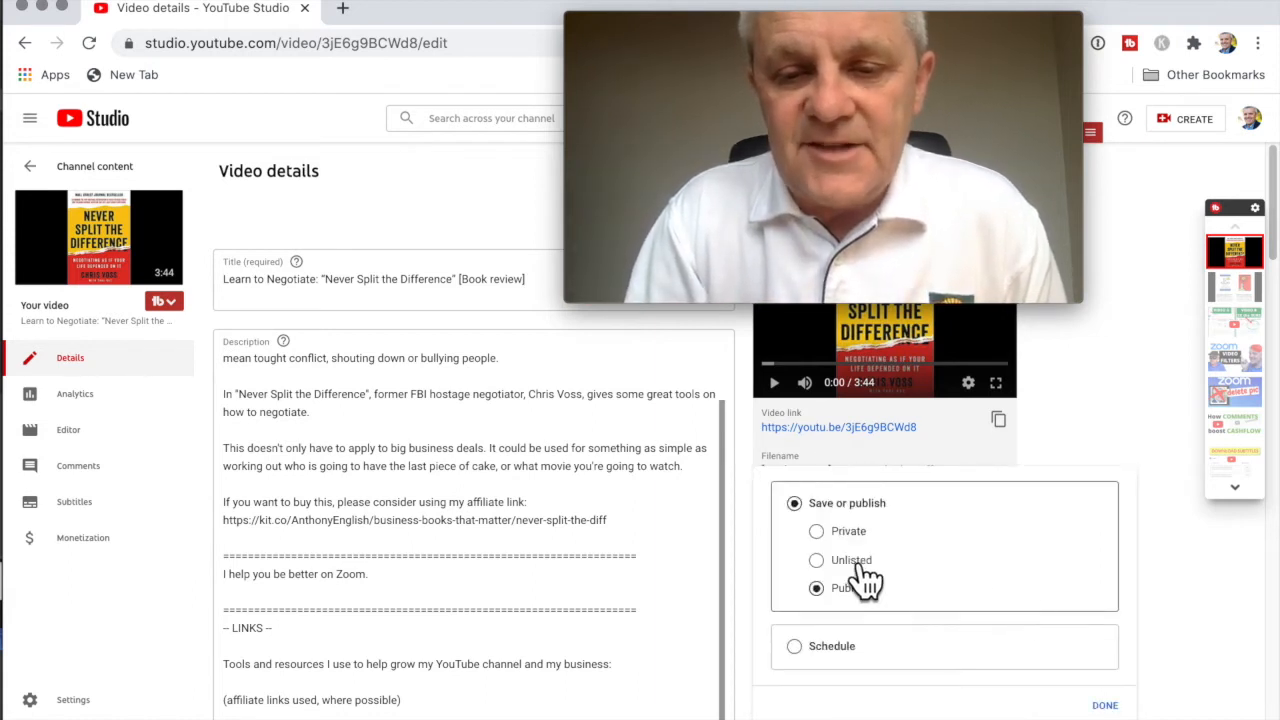
{"action": "left_click", "coordinate": [816, 560]}
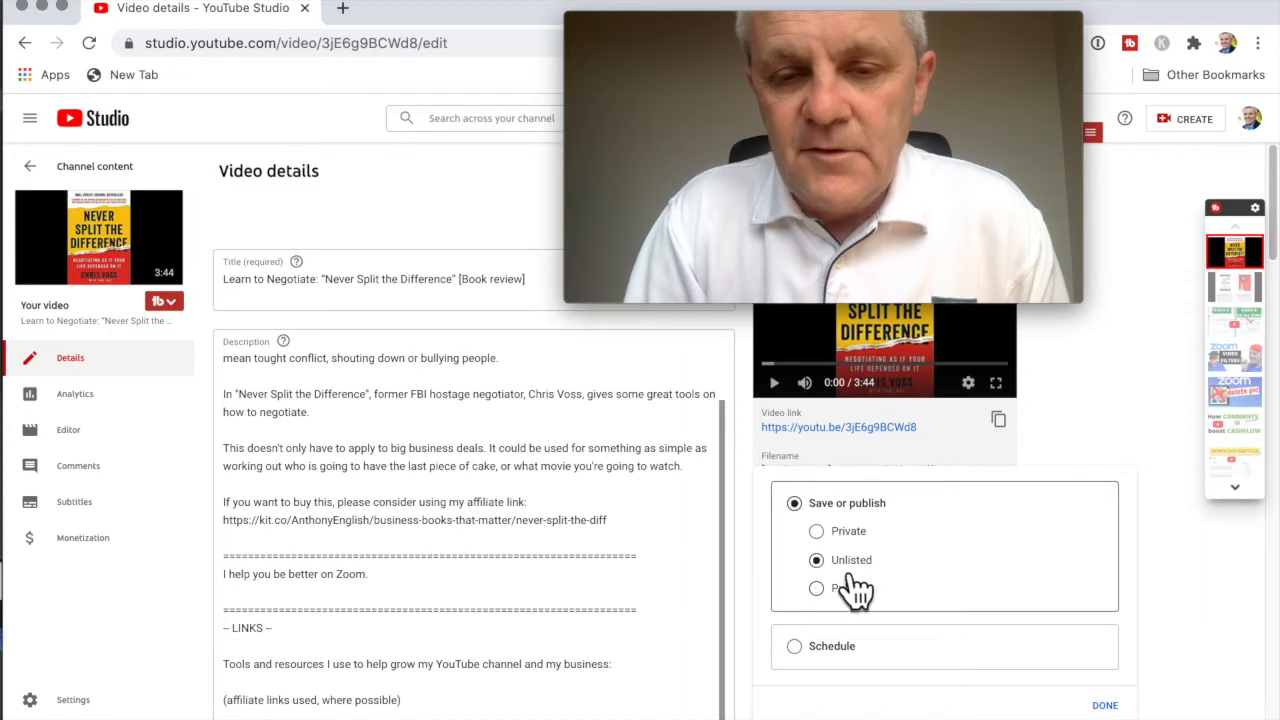
{"action": "mouse_move", "coordinate": [860, 587]}
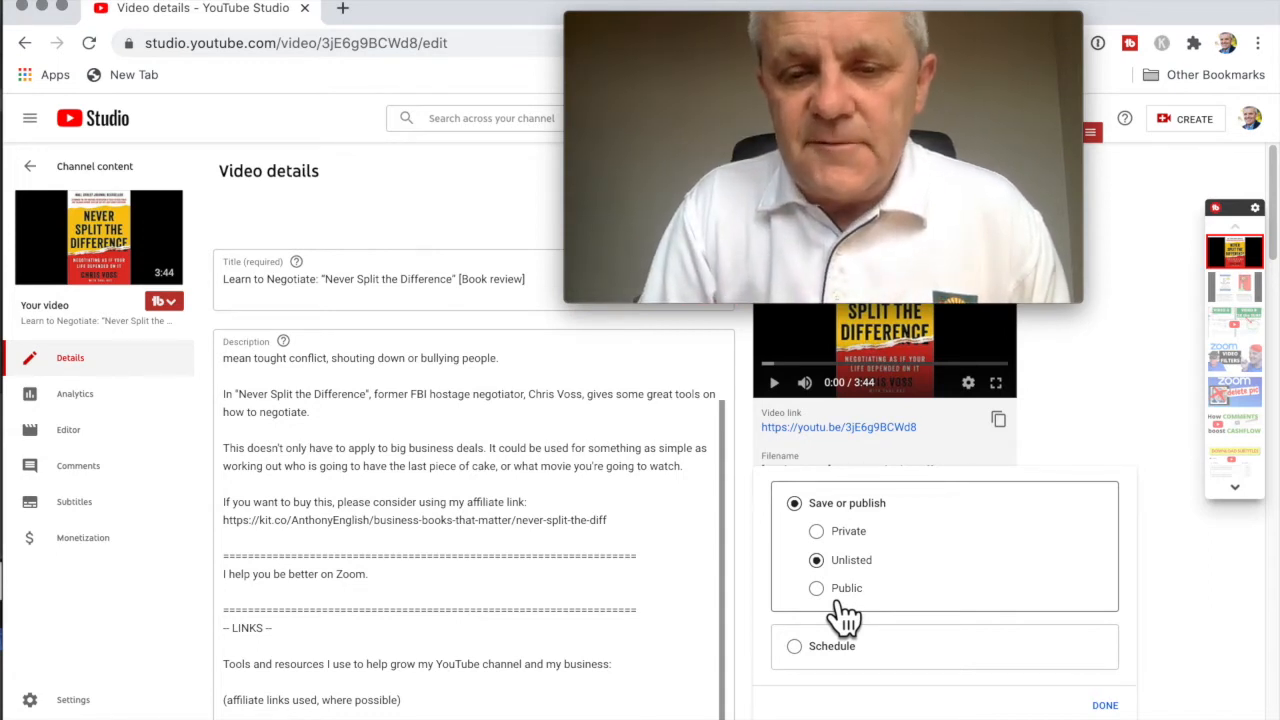
{"action": "left_click", "coordinate": [816, 588]}
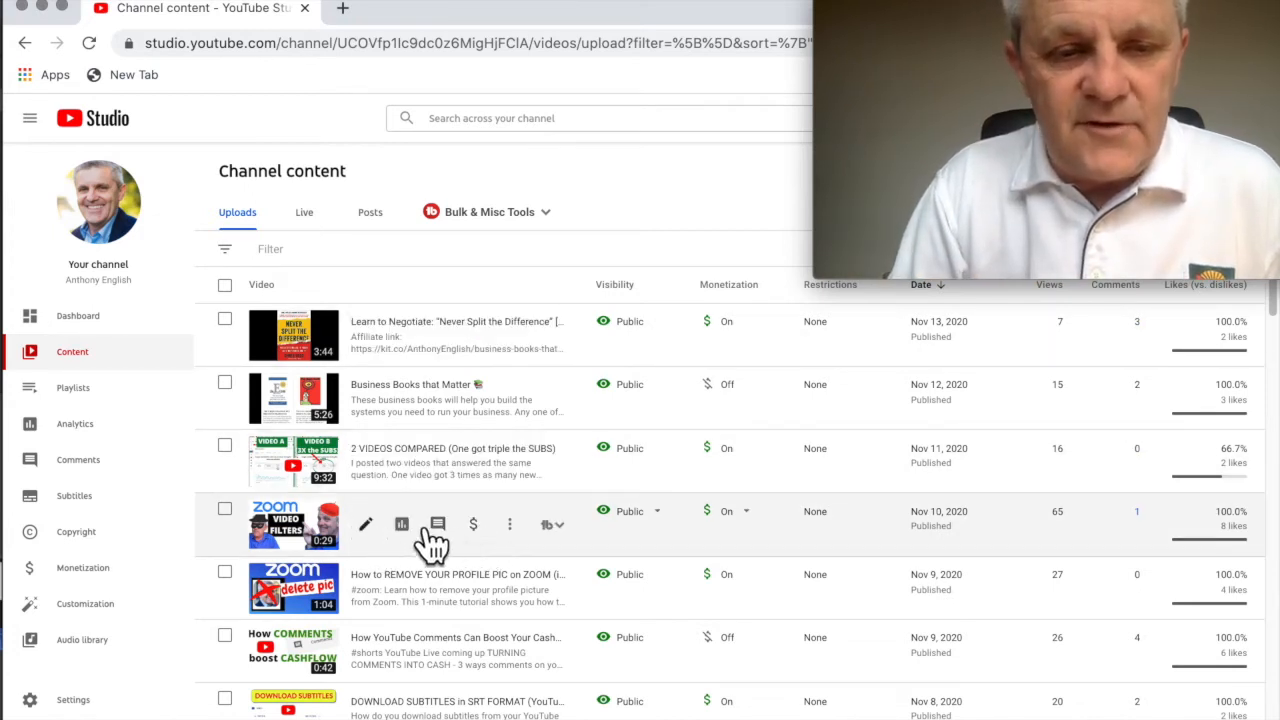
Hide the like and dislike counts on the Customize Channel Layout video.
{"action": "scroll", "scroll_direction": "down", "scroll_amount": 3}
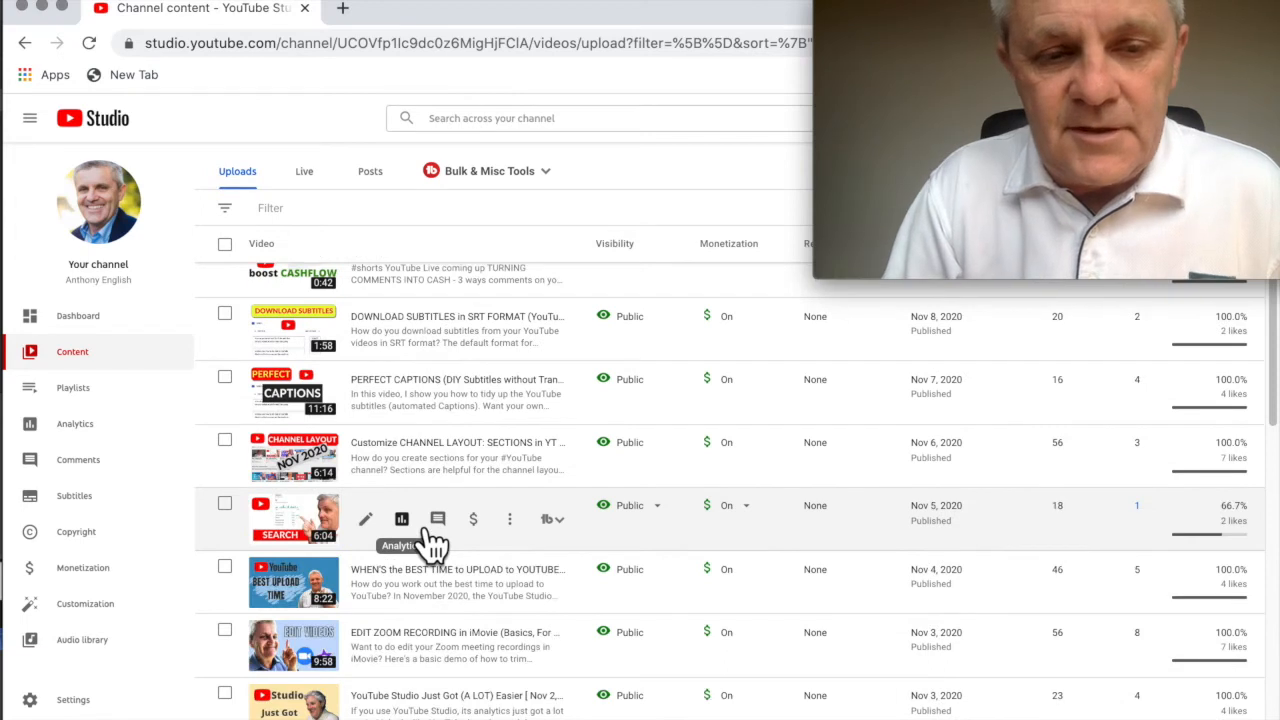
{"action": "mouse_move", "coordinate": [388, 488]}
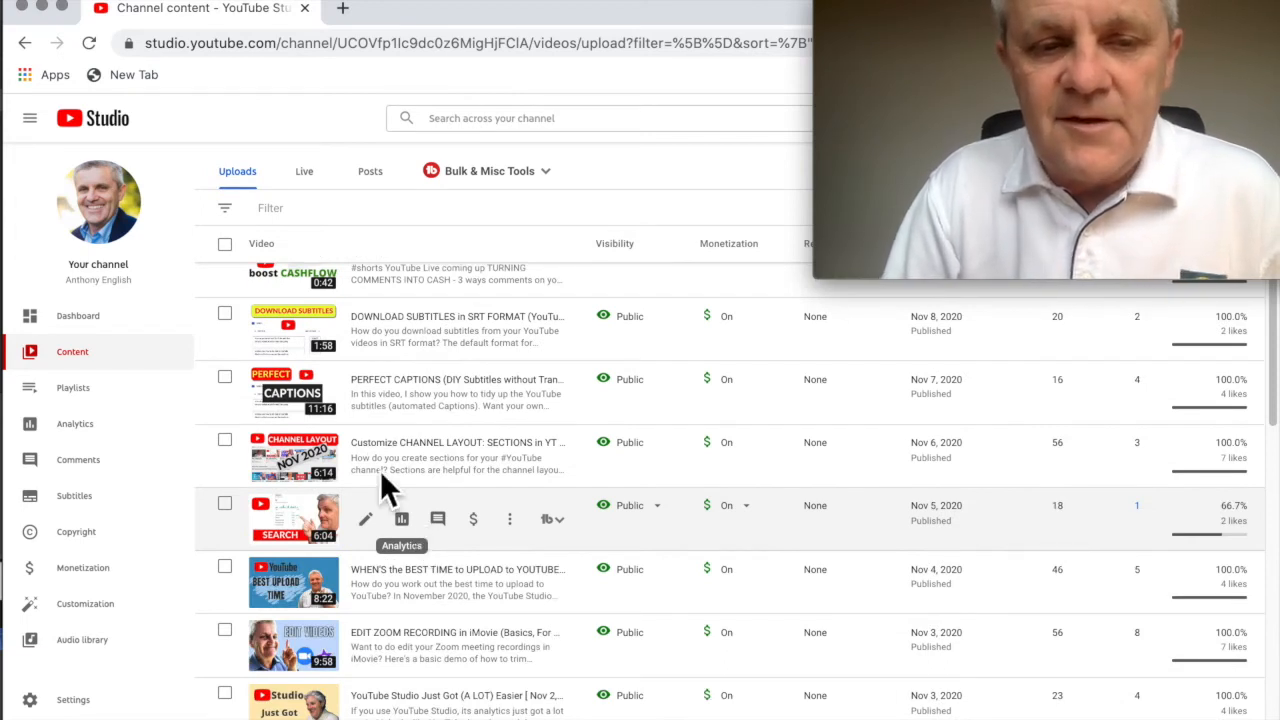
{"action": "mouse_move", "coordinate": [367, 485]}
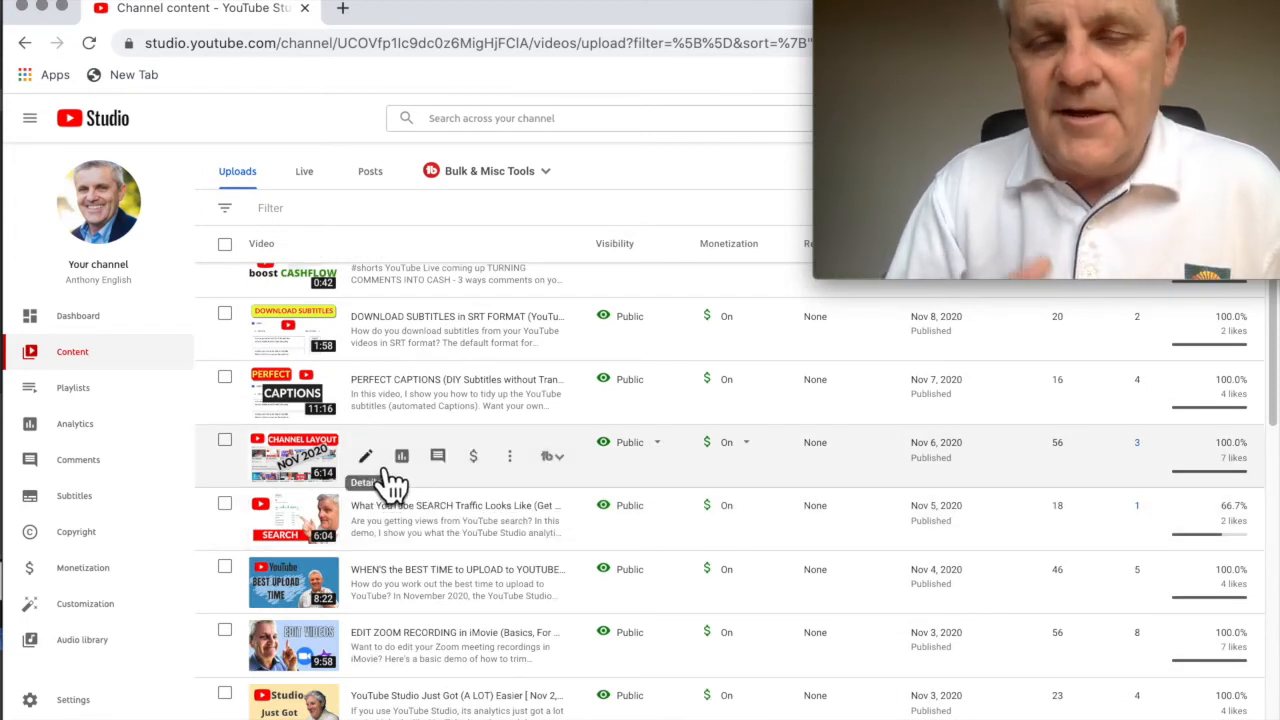
{"action": "left_click", "coordinate": [365, 456]}
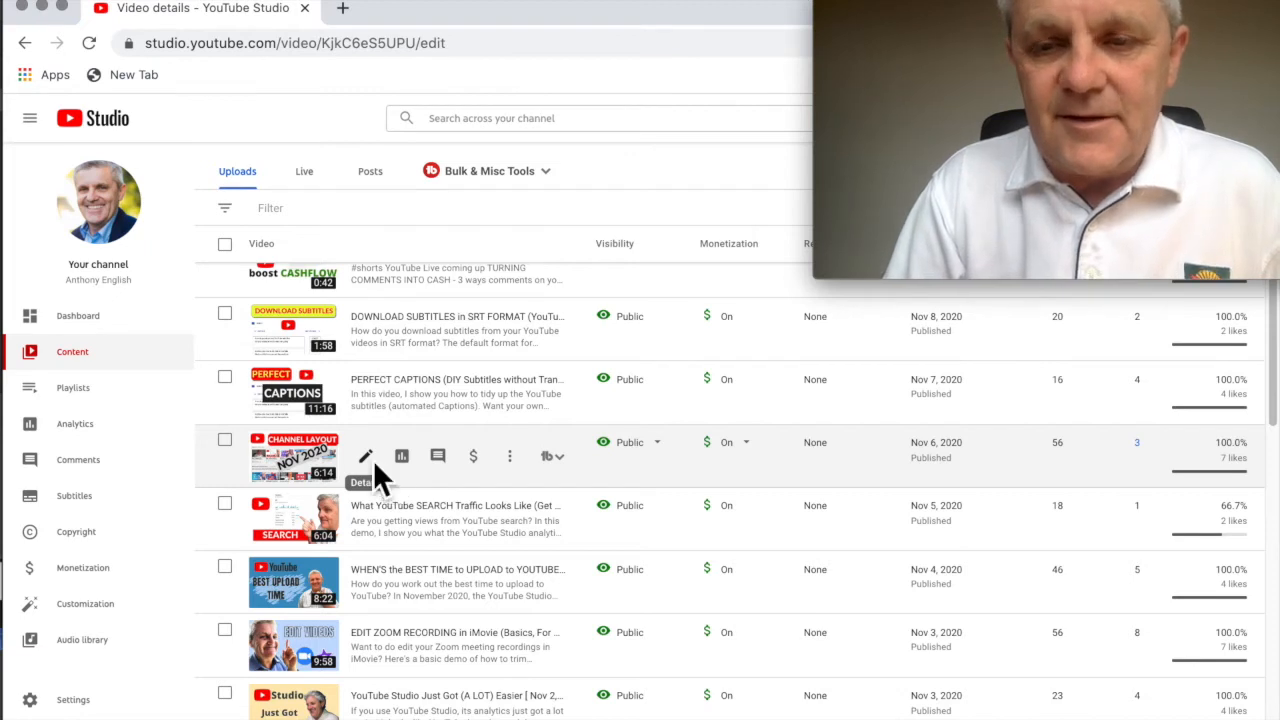
{"action": "left_click", "coordinate": [366, 456]}
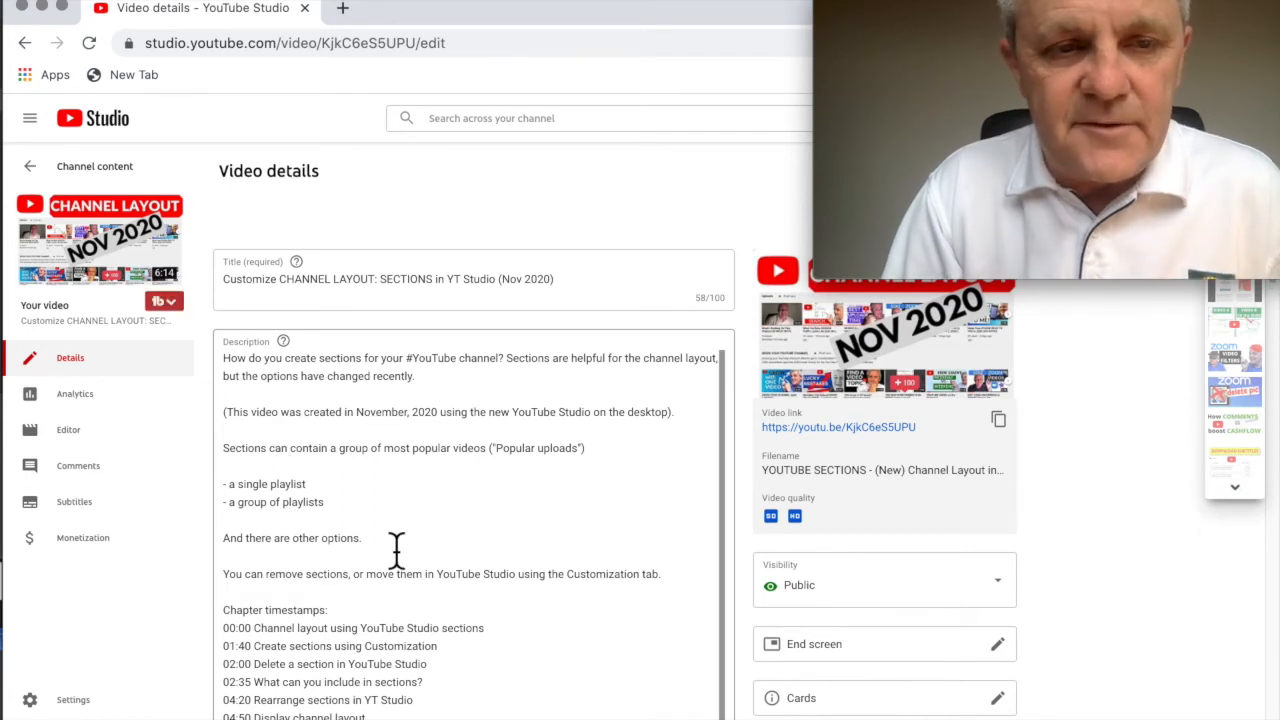
{"action": "scroll", "scroll_direction": "down", "scroll_amount": 3}
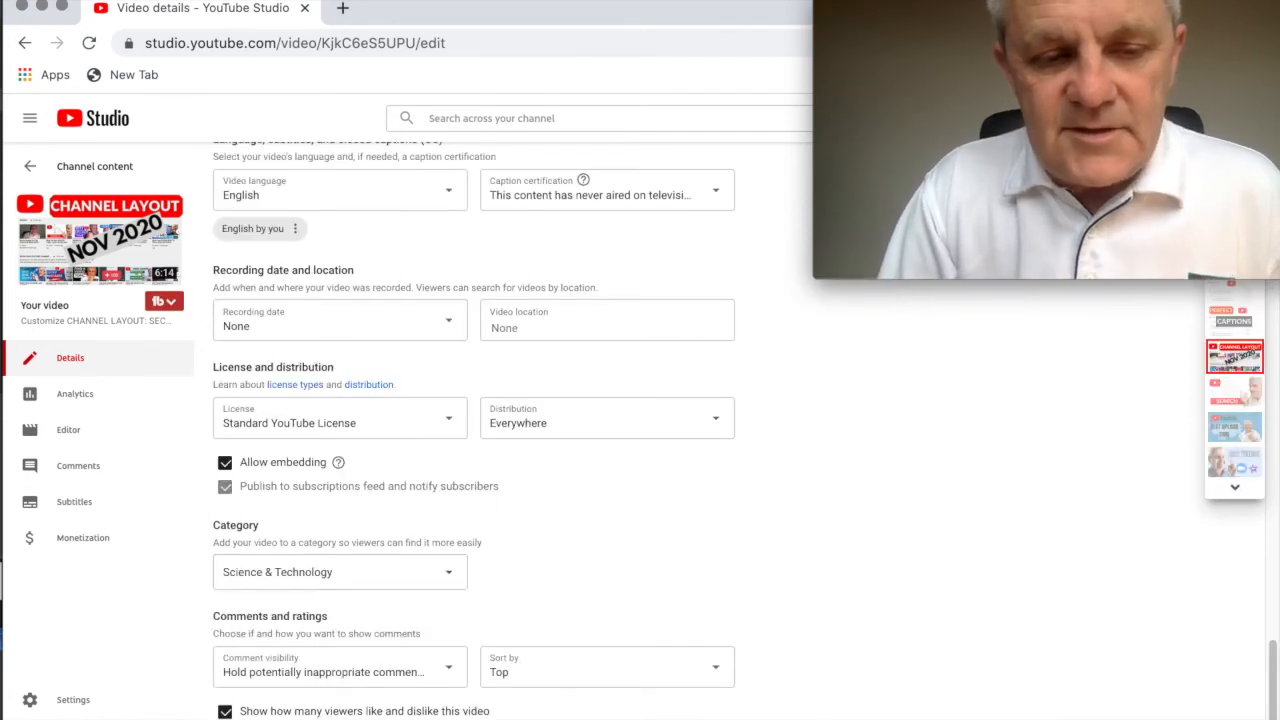
{"action": "left_click", "coordinate": [225, 711]}
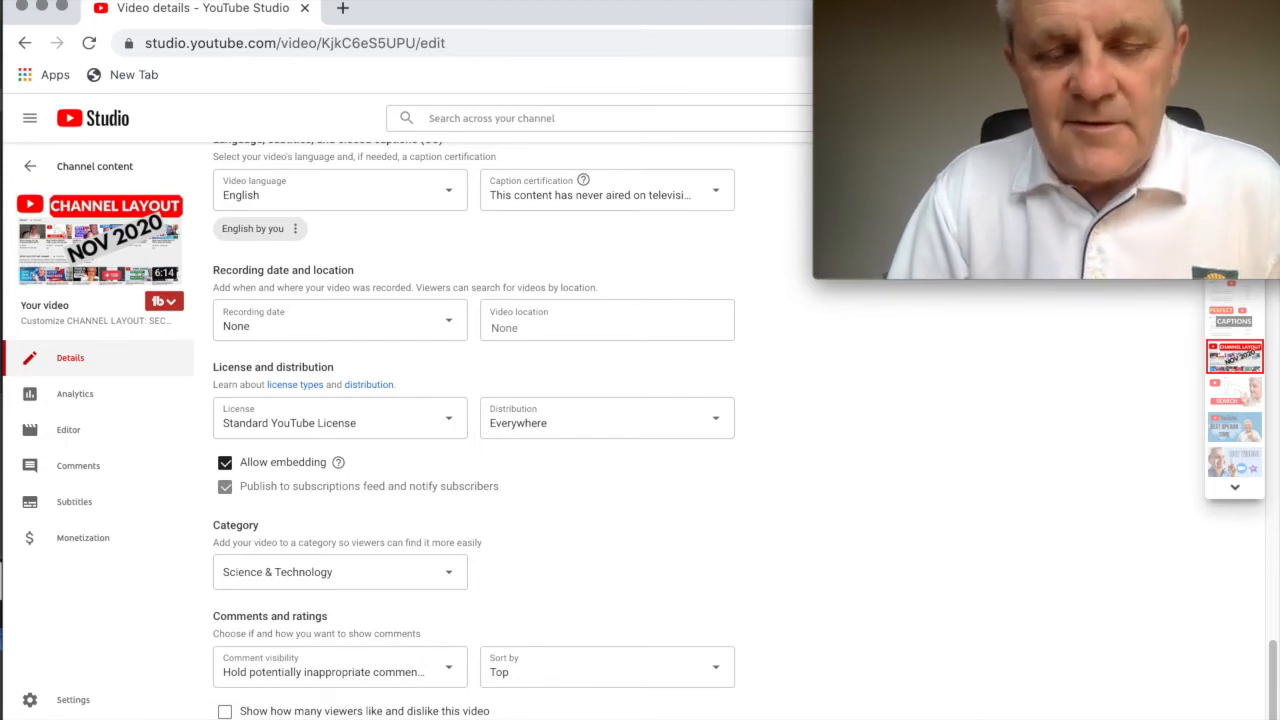
Return to Channel content and open the Channel settings' Advanced settings section.
{"action": "left_click", "coordinate": [29, 166]}
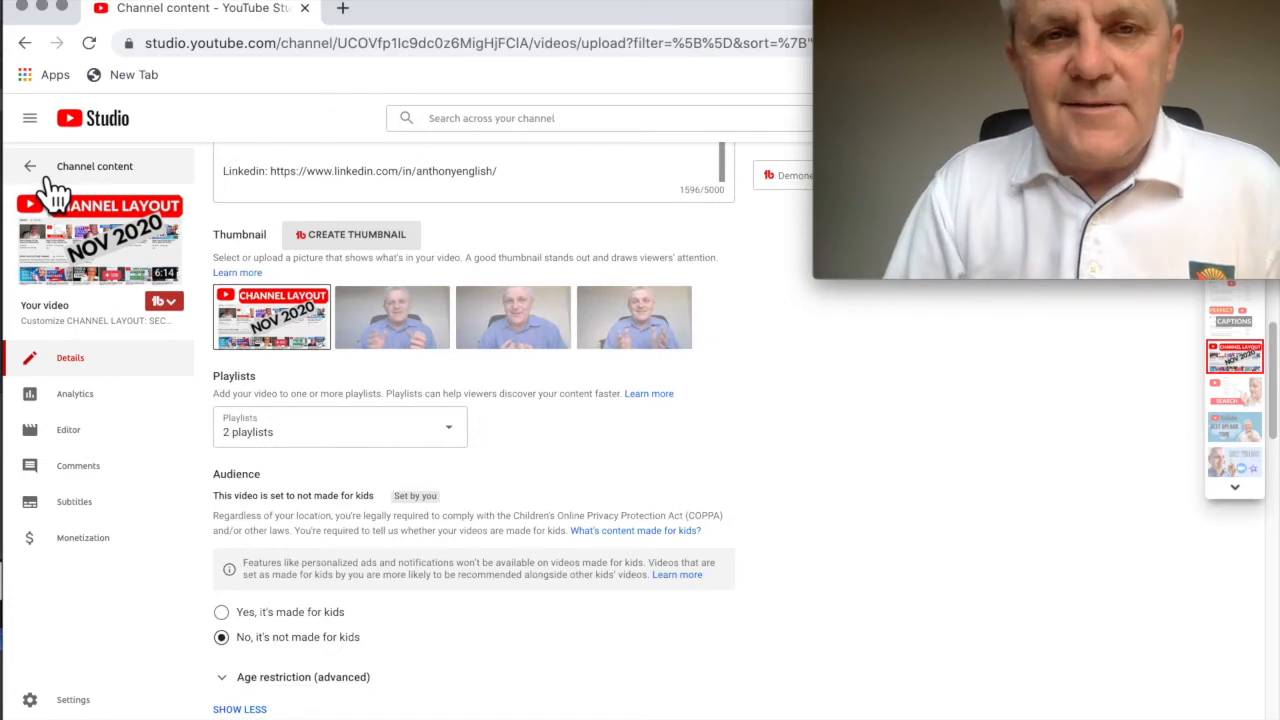
{"action": "left_click", "coordinate": [29, 166]}
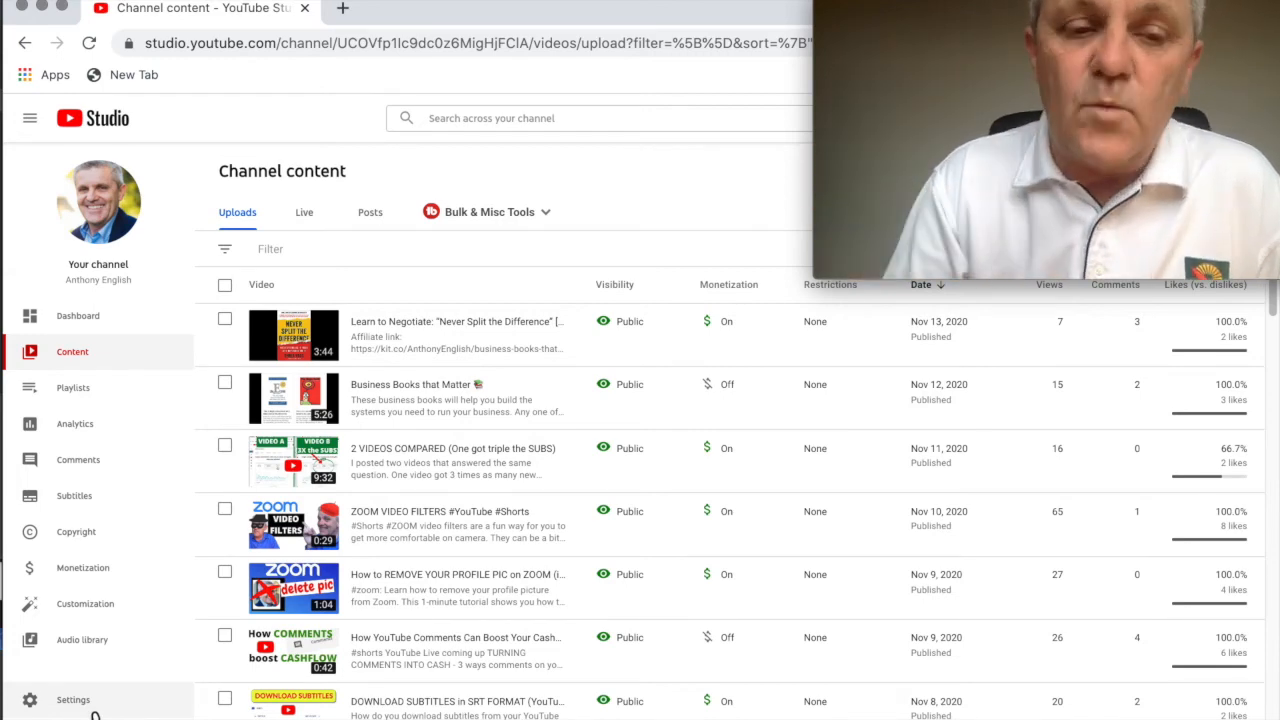
{"action": "left_click", "coordinate": [73, 699]}
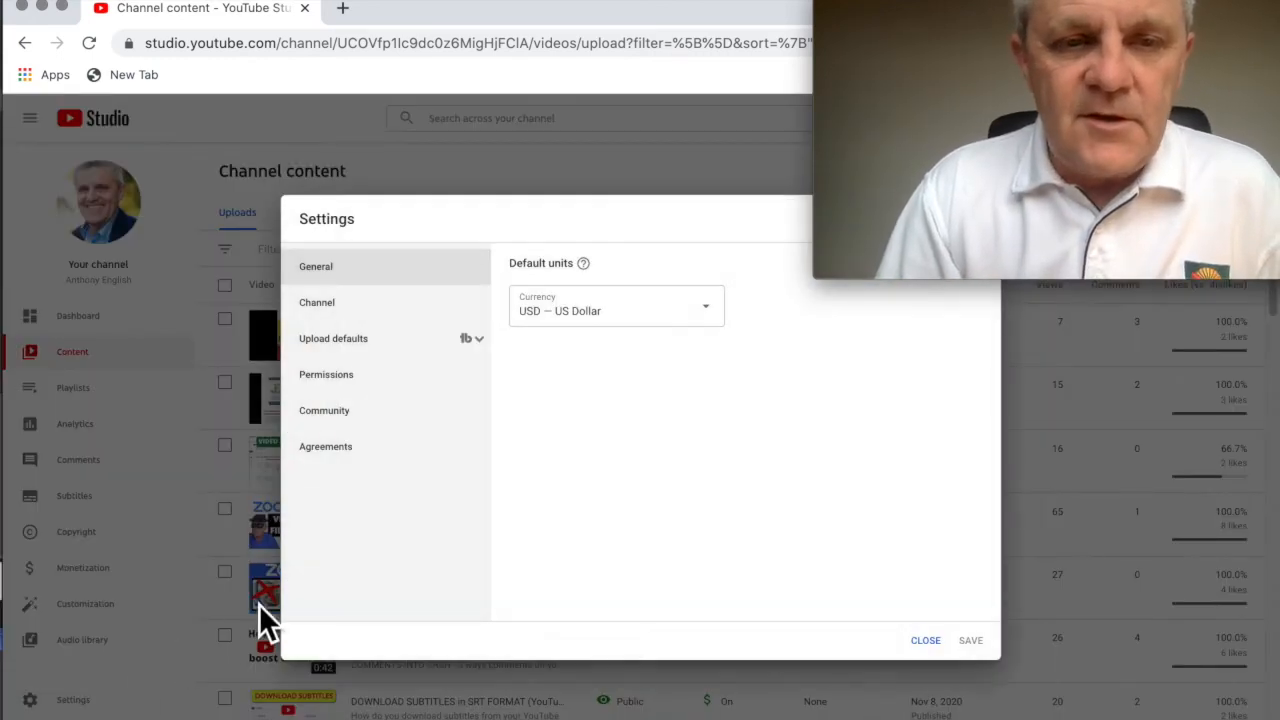
{"action": "mouse_move", "coordinate": [340, 330]}
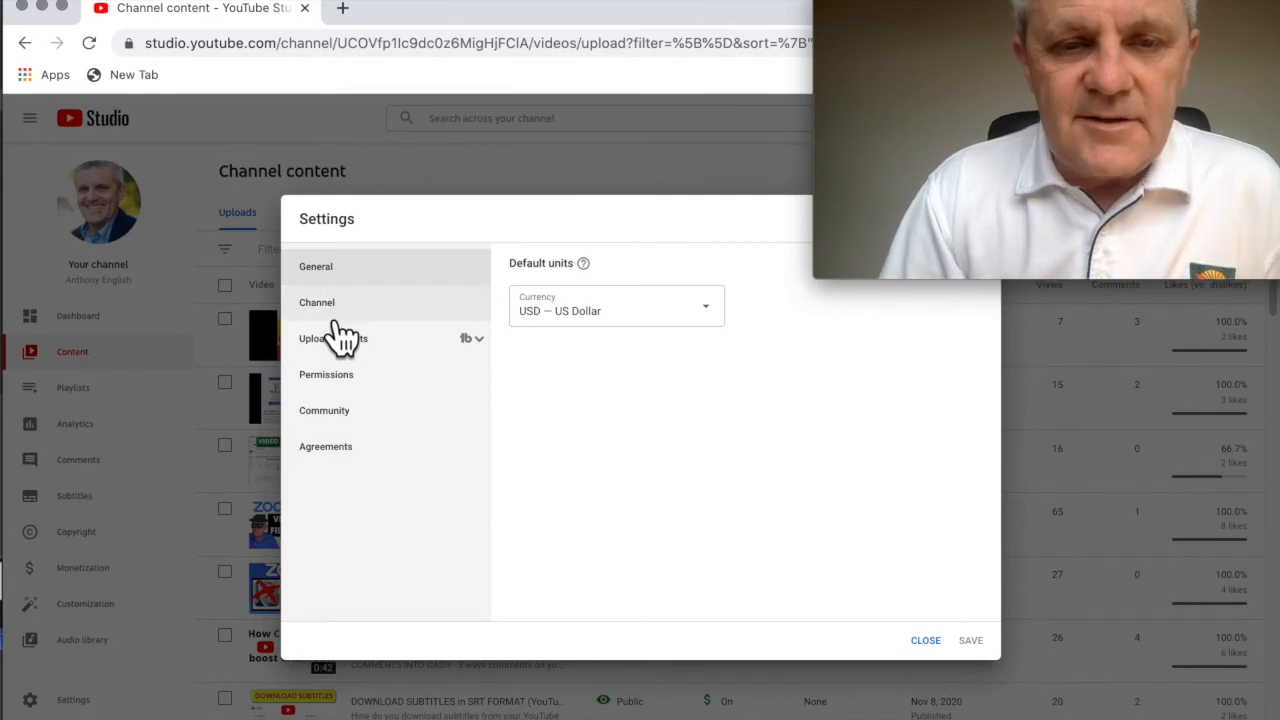
{"action": "left_click", "coordinate": [317, 302]}
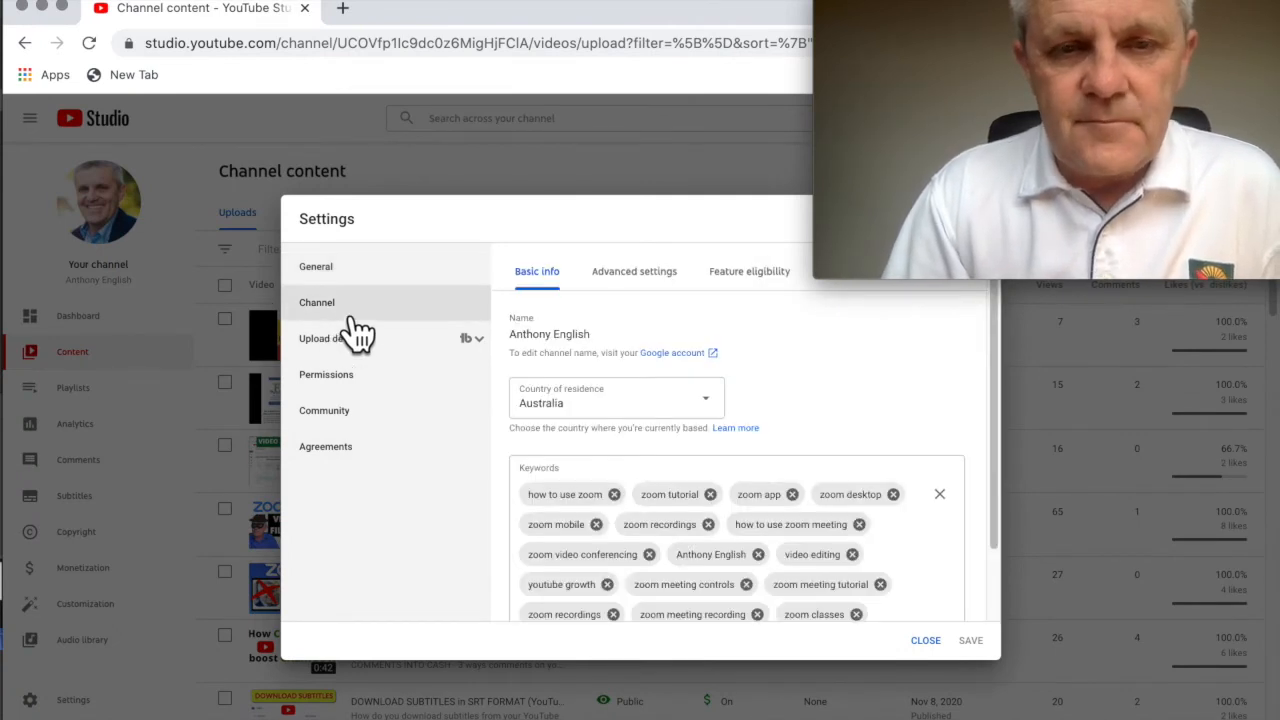
{"action": "mouse_move", "coordinate": [665, 285]}
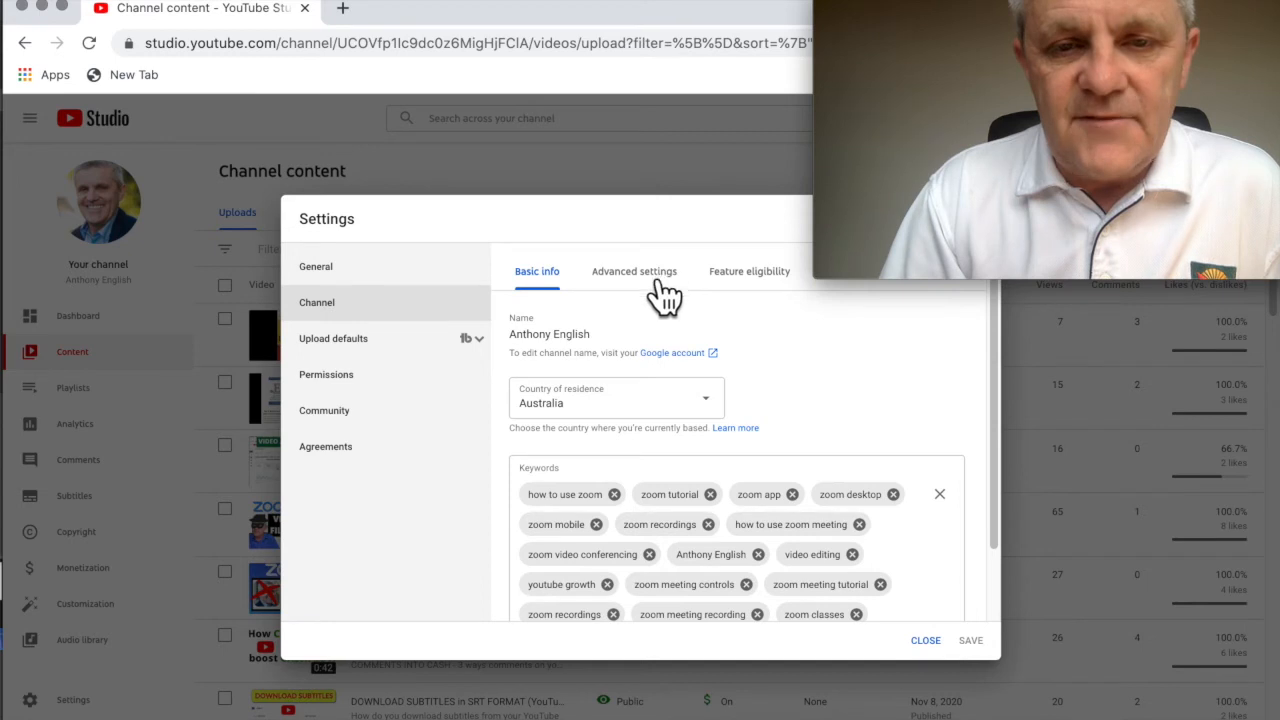
{"action": "left_click", "coordinate": [634, 271]}
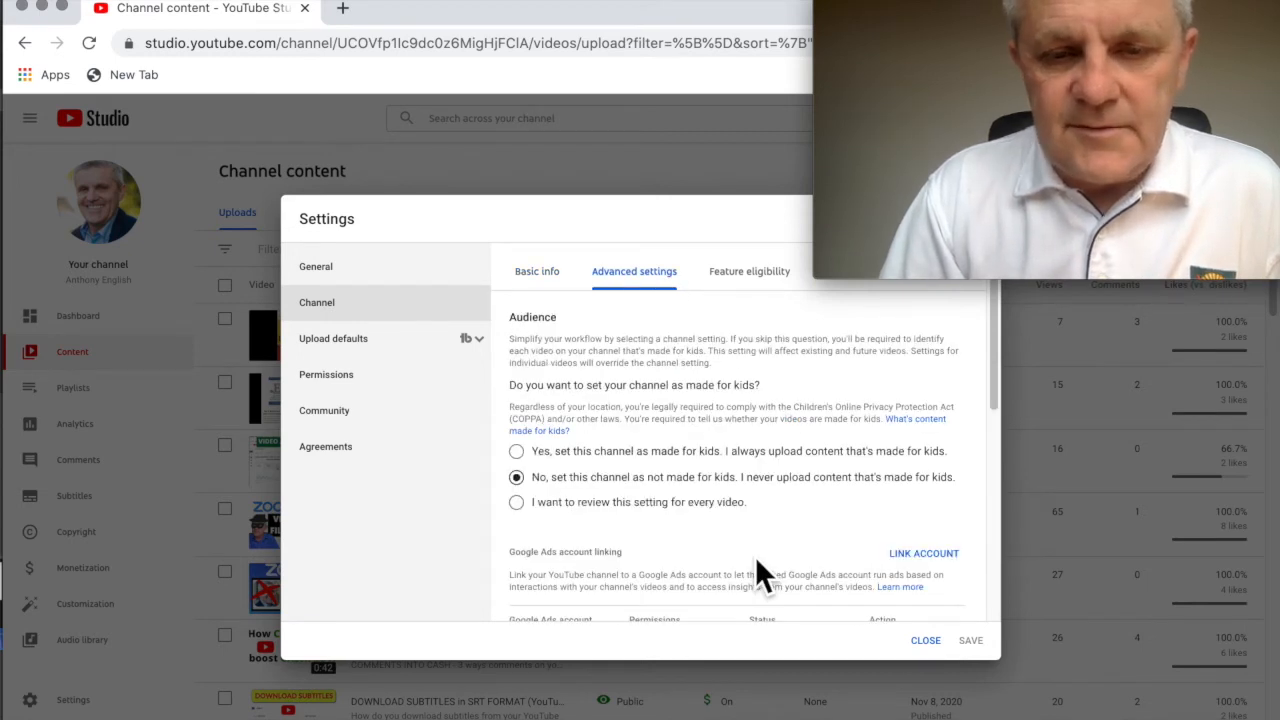
{"action": "scroll", "scroll_direction": "down", "scroll_amount": 3}
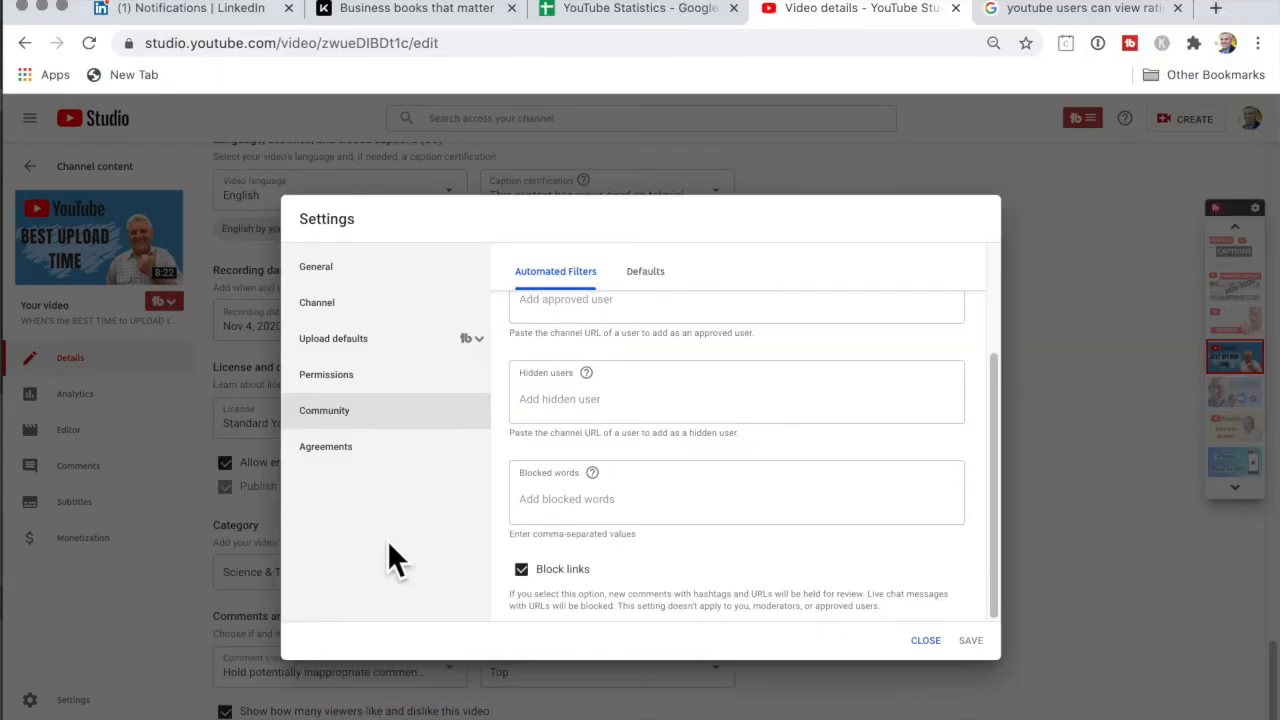
{"action": "mouse_move", "coordinate": [580, 408]}
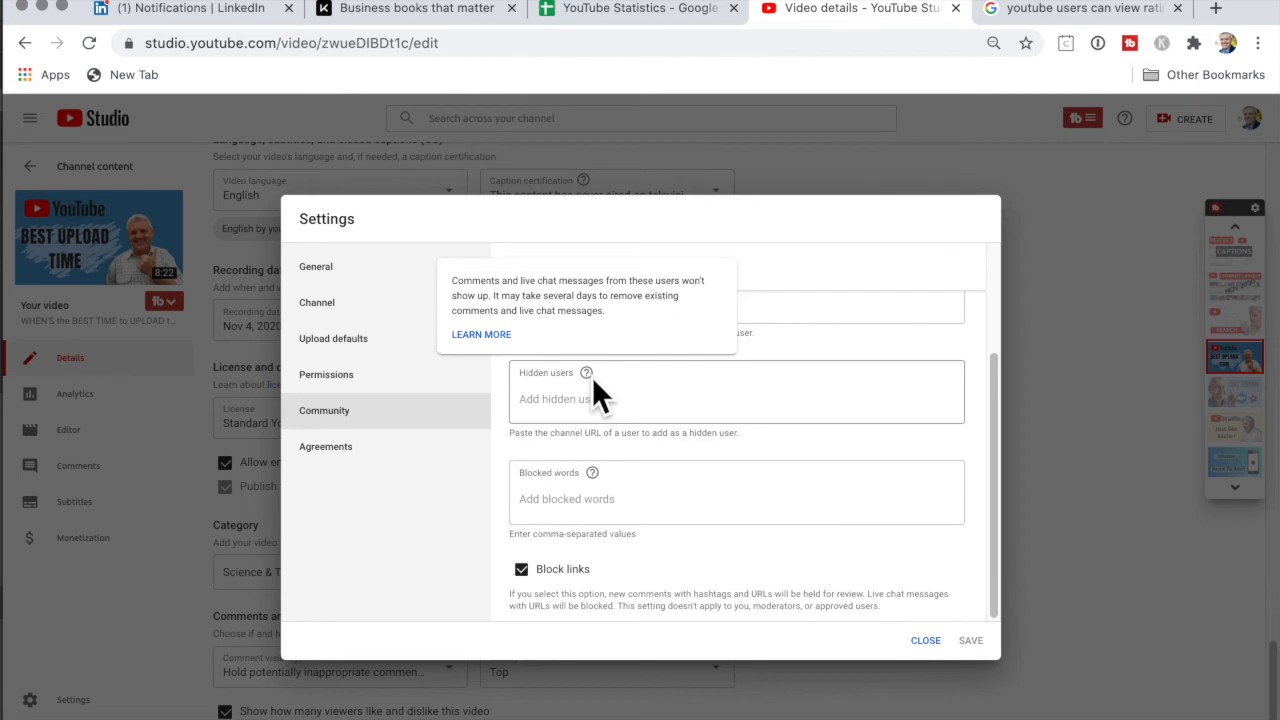
{"action": "mouse_move", "coordinate": [495, 372]}
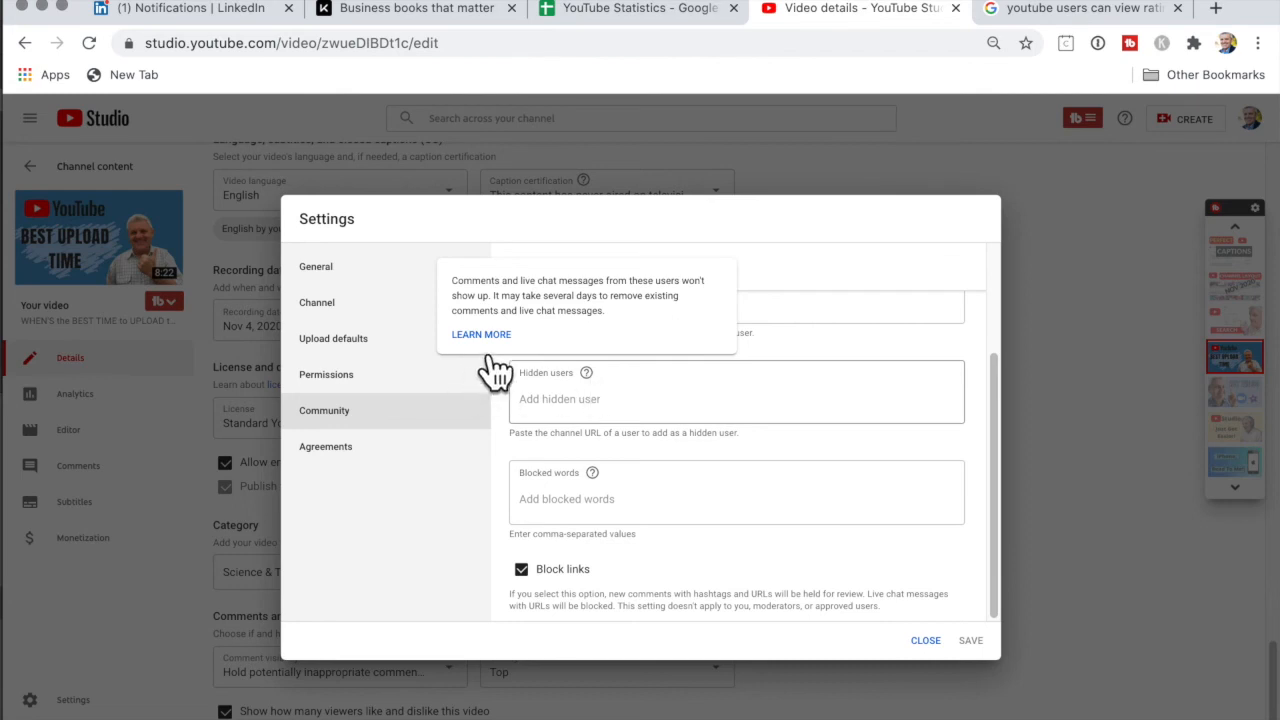